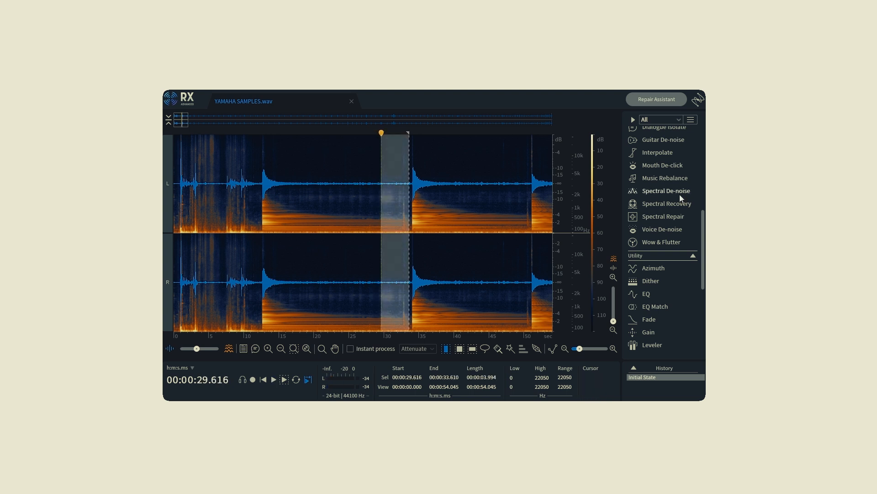
Step: Learn a Spectral De-noise profile from the selected silent region of the piano recording
click(665, 191)
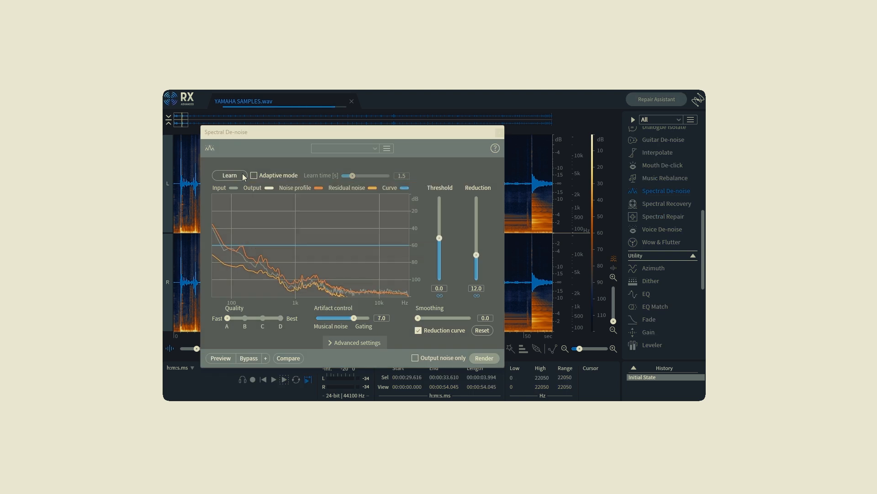
click(229, 176)
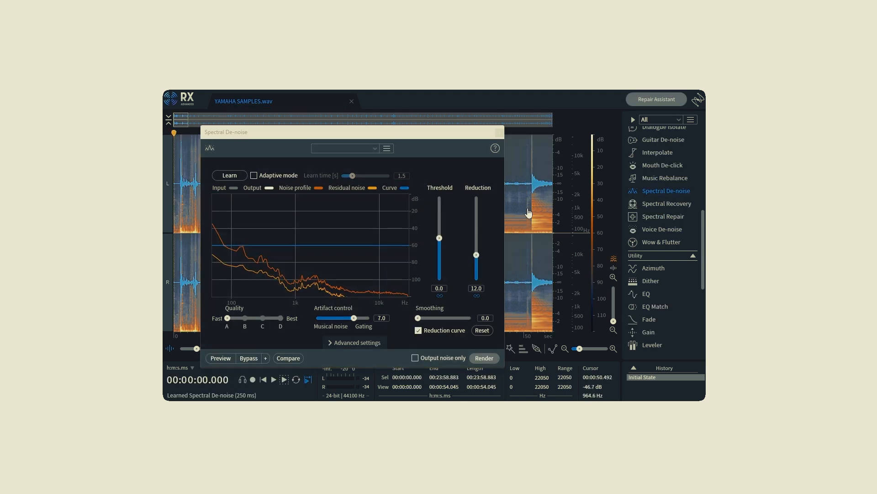
click(483, 358)
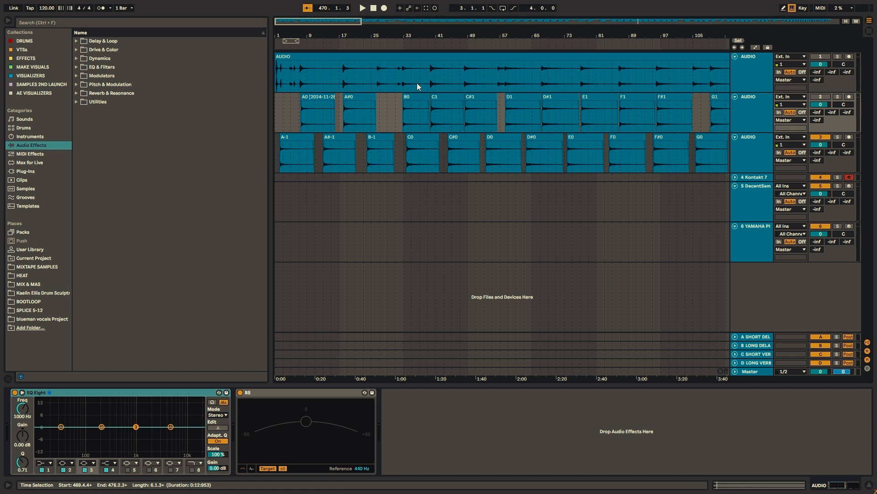
Step: Select the C1 note clip and view it up close in the clip editor
click(424, 111)
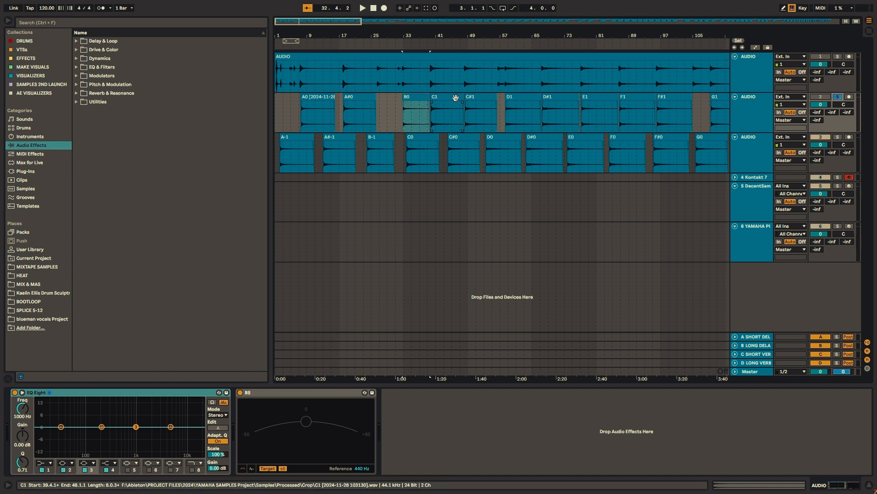
double_click(453, 111)
text(konta)
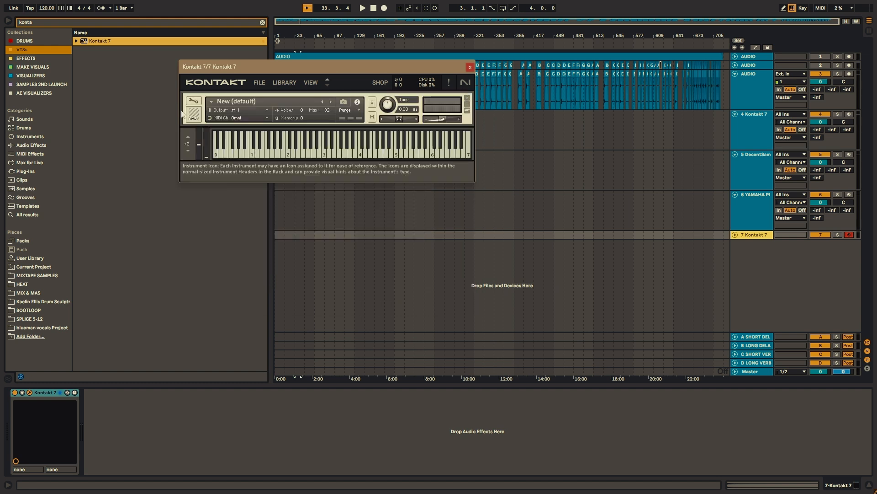
mouse_move(252, 118)
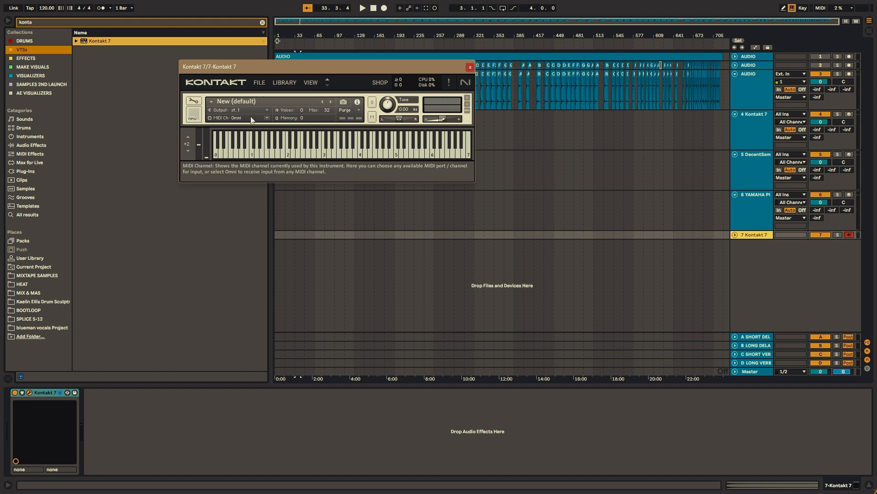
mouse_move(193, 107)
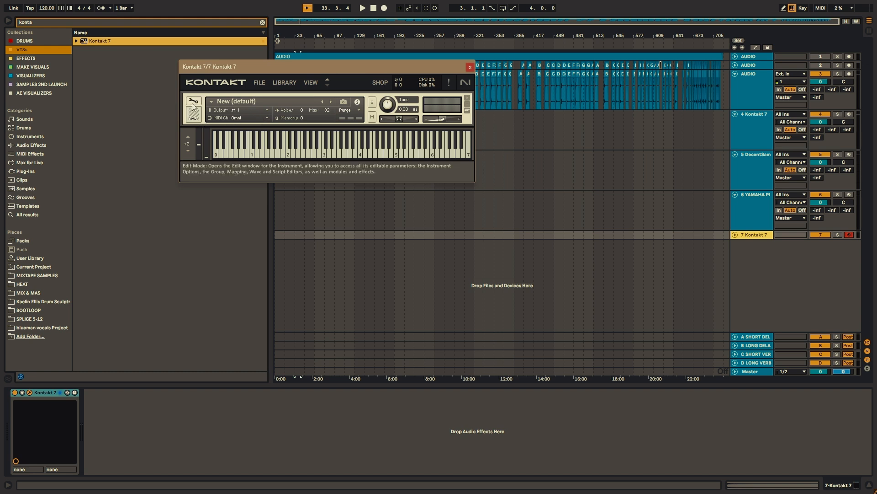
Step: Put the empty Kontakt instrument into edit mode with the Mapping Editor shown
click(193, 101)
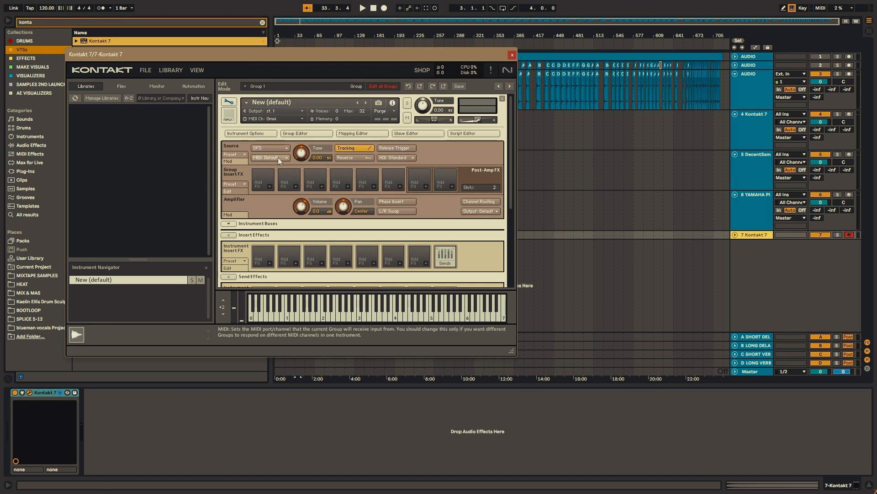
mouse_move(353, 136)
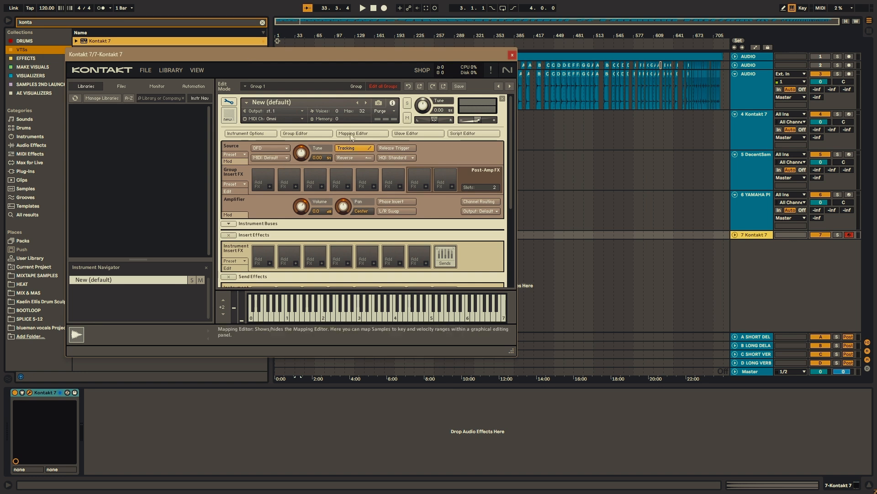
click(361, 134)
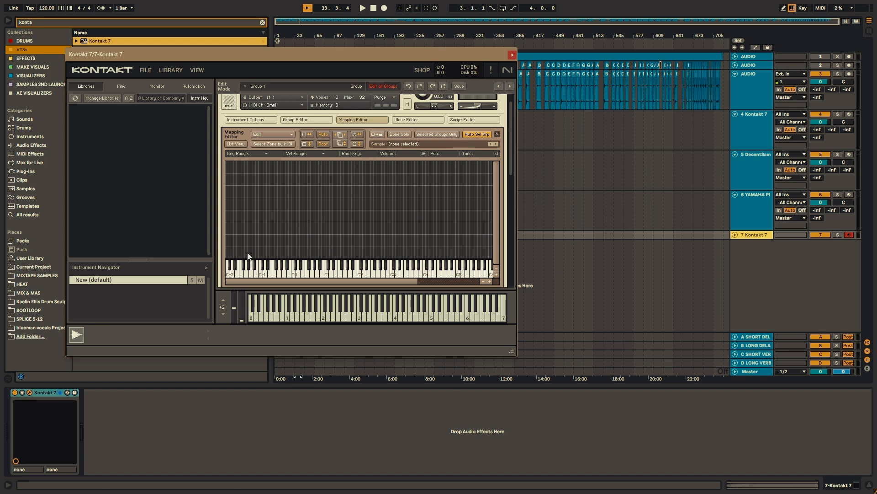
mouse_move(373, 256)
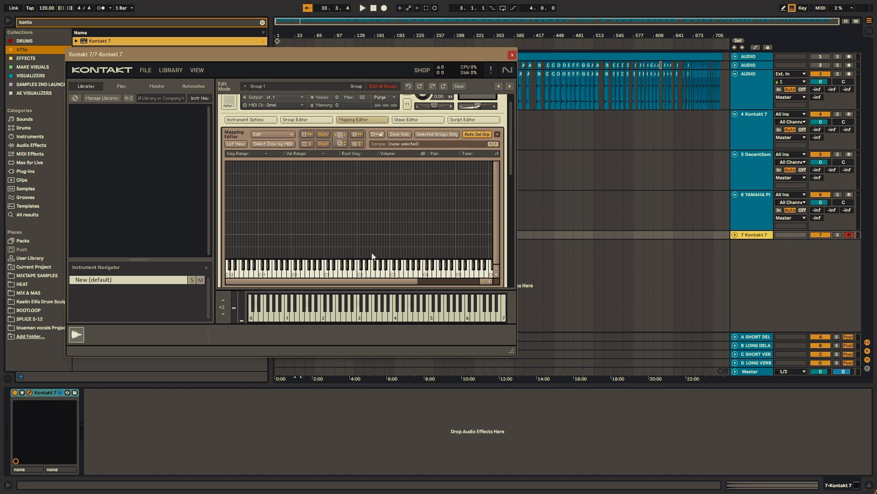
mouse_move(271, 58)
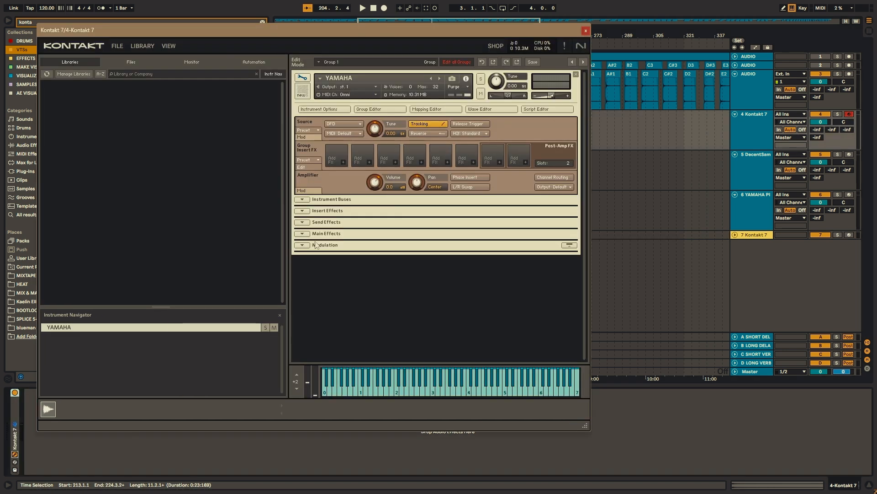
Step: Expand Modulation and browse the Volume envelope's Factory presets
click(302, 246)
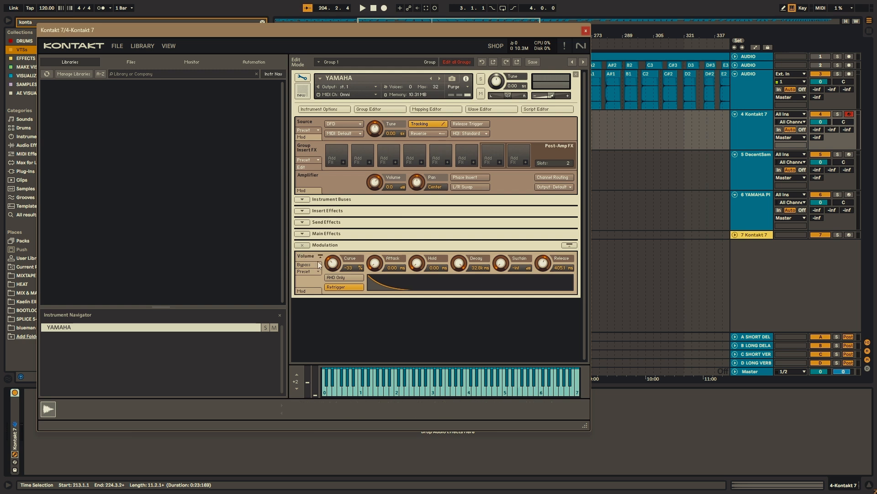
click(308, 271)
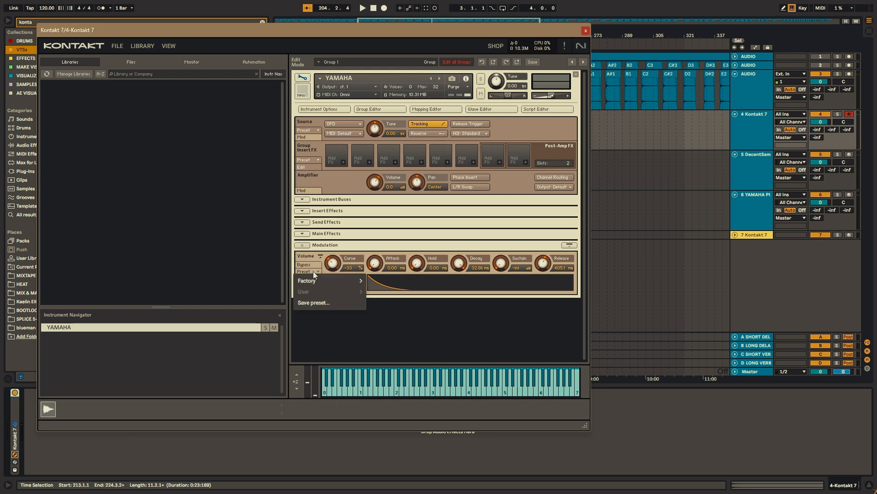
click(307, 280)
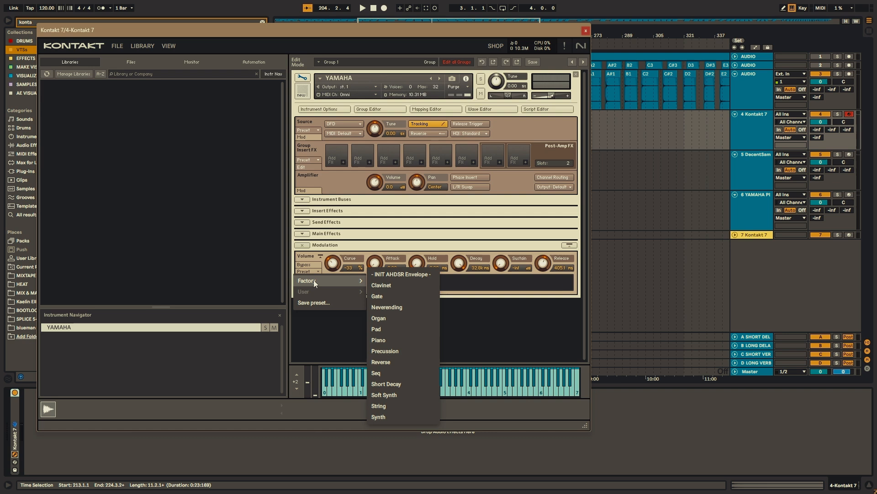
mouse_move(375, 328)
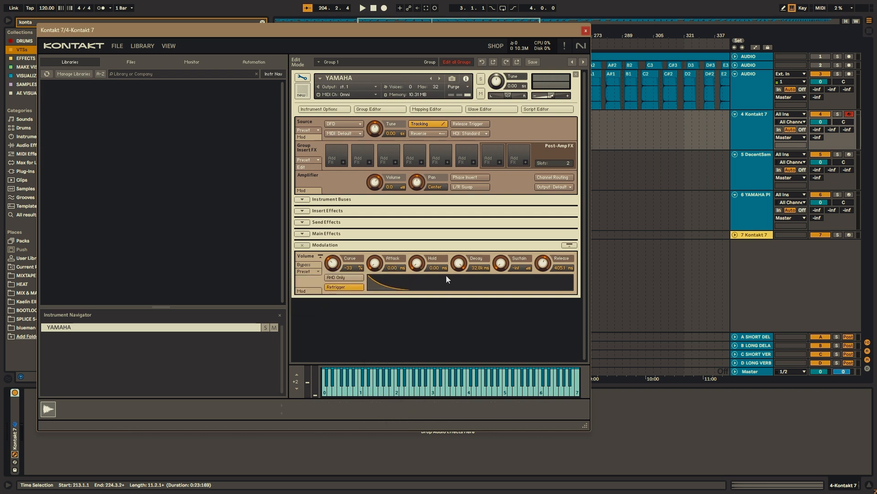
mouse_move(493, 273)
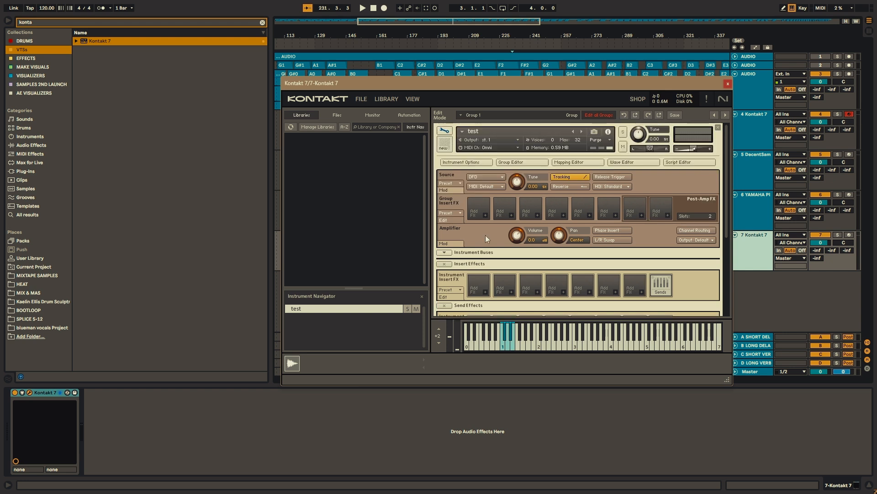
Step: Save the edited instrument as Patch + Samples into a new folder named test
click(361, 99)
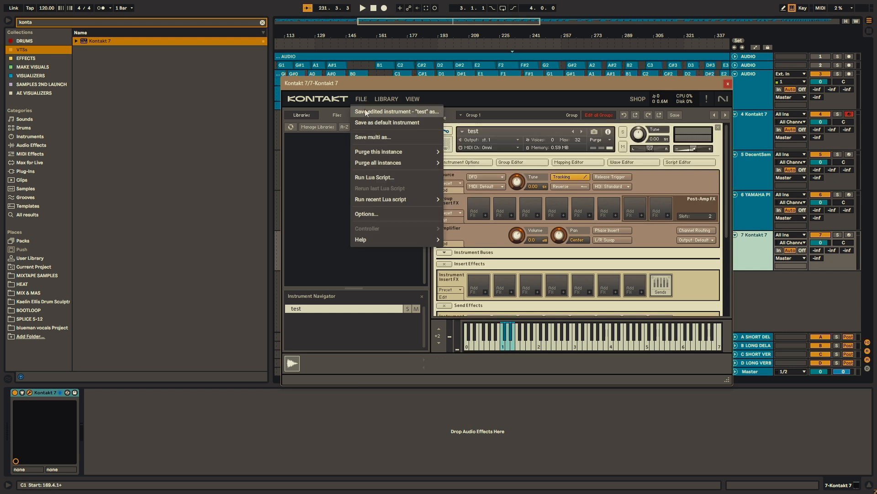
click(396, 111)
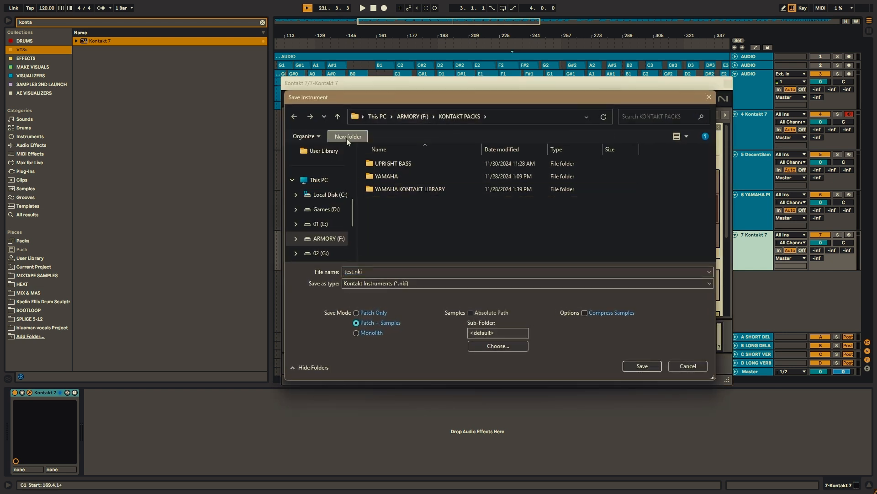
click(347, 136)
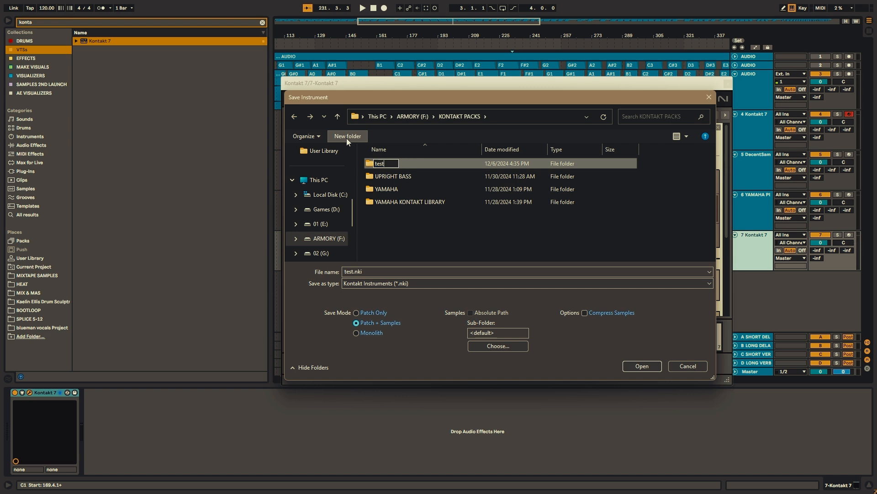
double_click(392, 163)
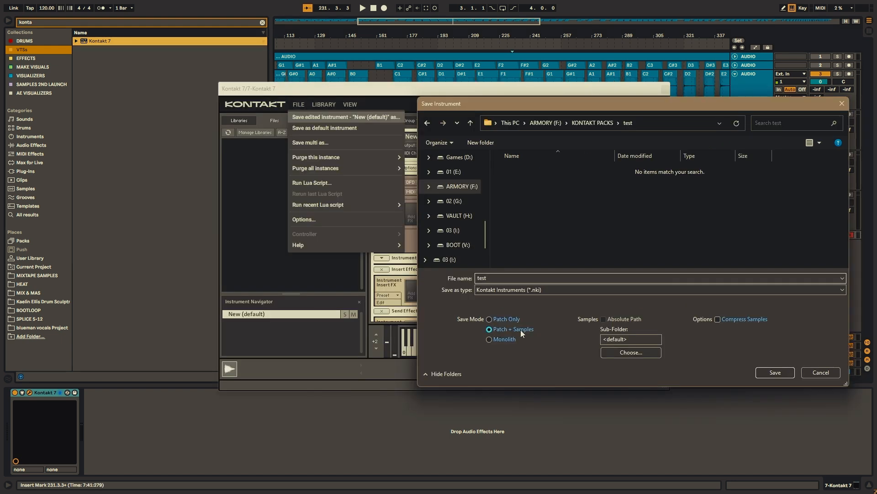
click(774, 372)
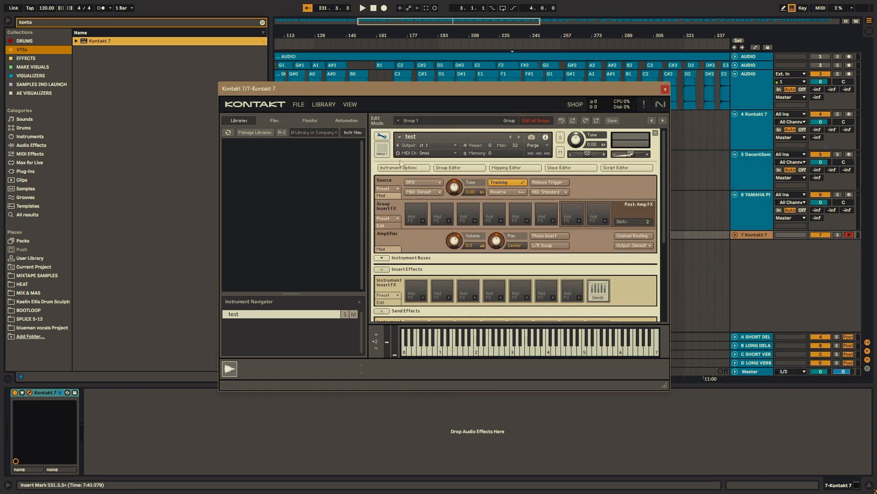
mouse_move(403, 169)
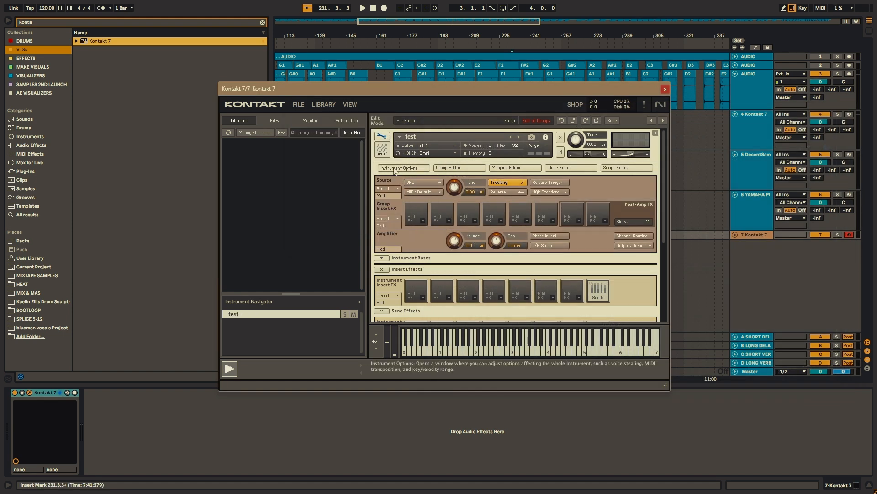
Step: From Instrument Options, create the resource container test.nkr inside the test folder
click(403, 168)
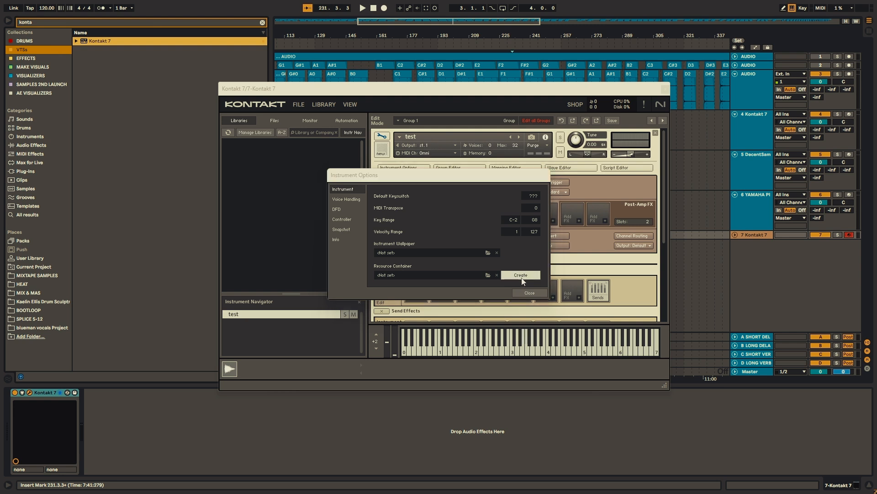
click(520, 275)
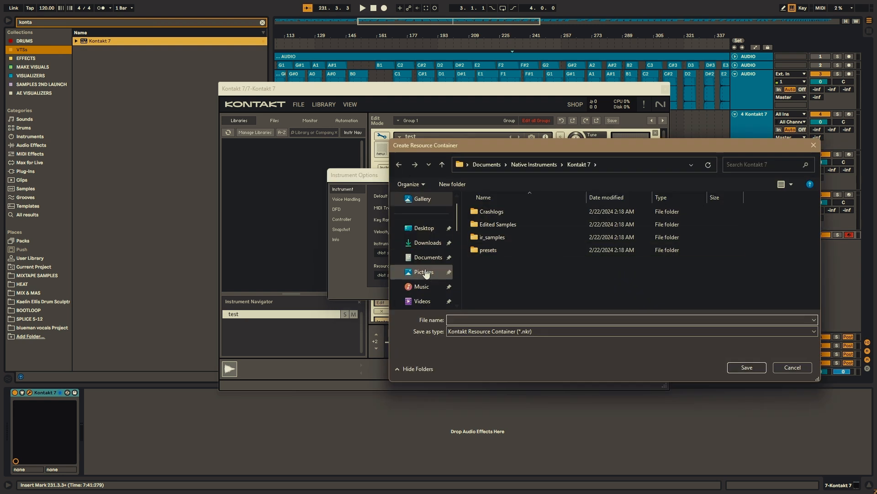
click(428, 272)
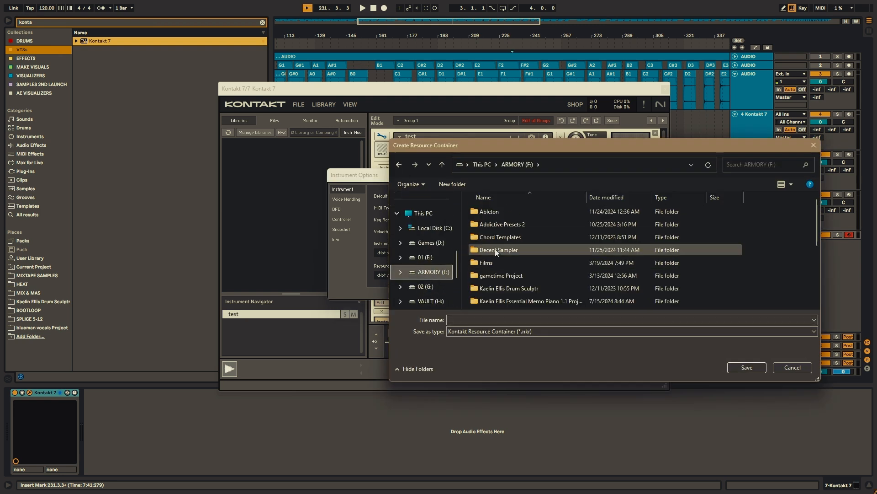
double_click(497, 249)
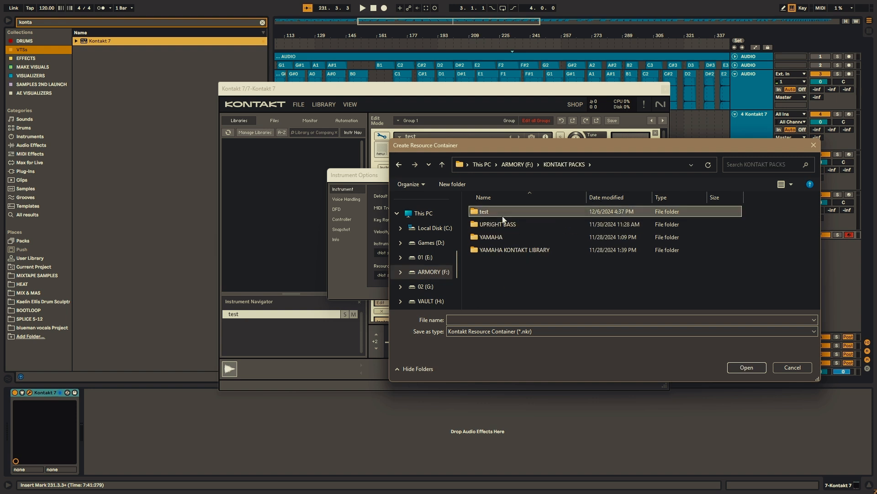
click(746, 367)
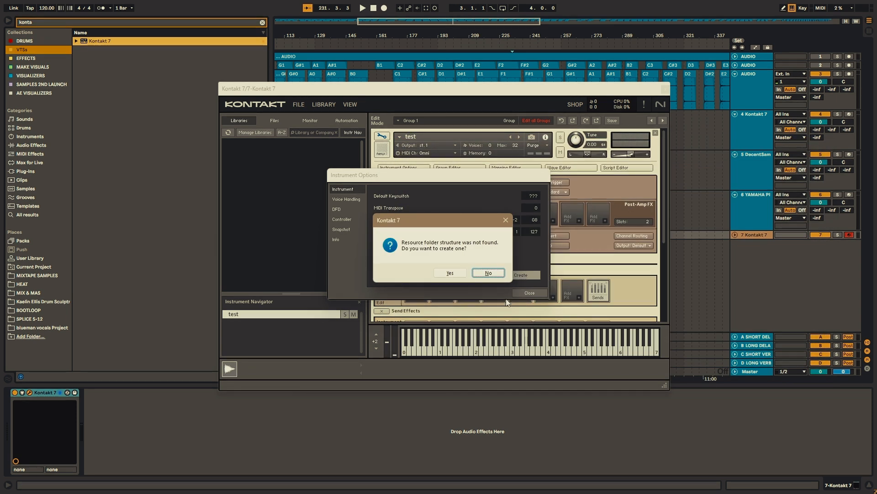
mouse_move(440, 267)
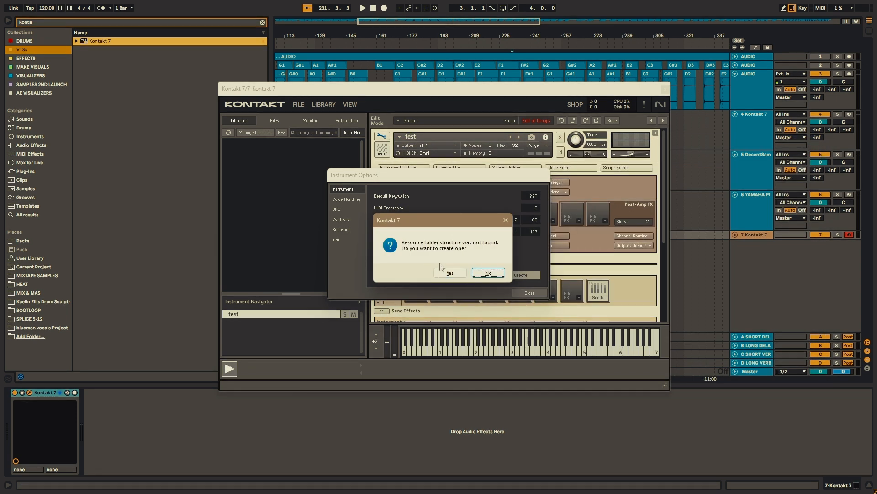
mouse_move(450, 272)
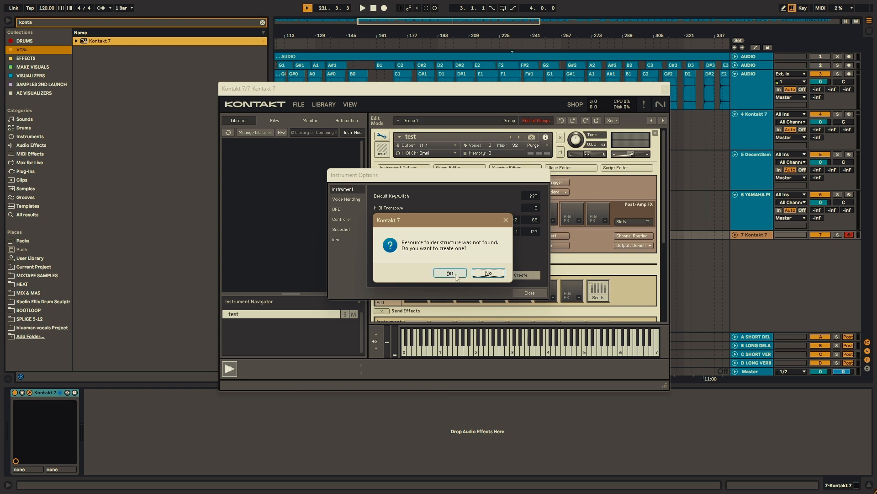
Step: Confirm creating the resource folder structure and close Instrument Options
click(449, 273)
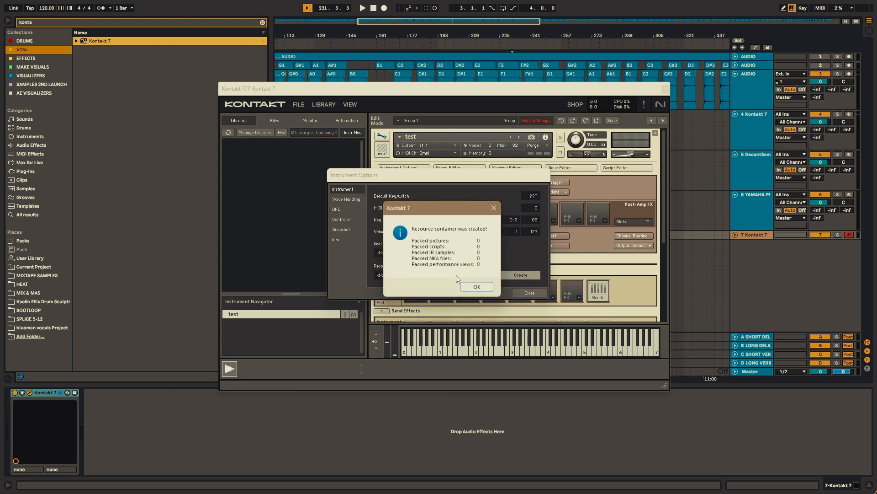
click(477, 286)
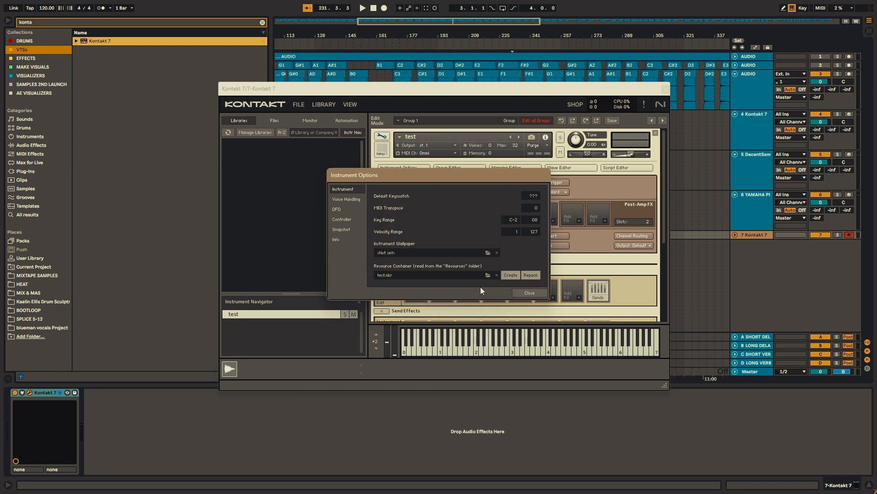
click(528, 293)
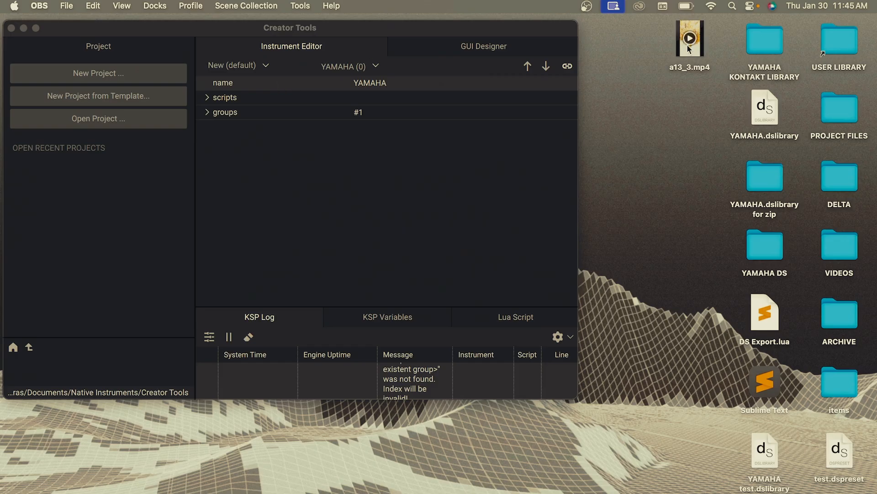
mouse_move(486, 243)
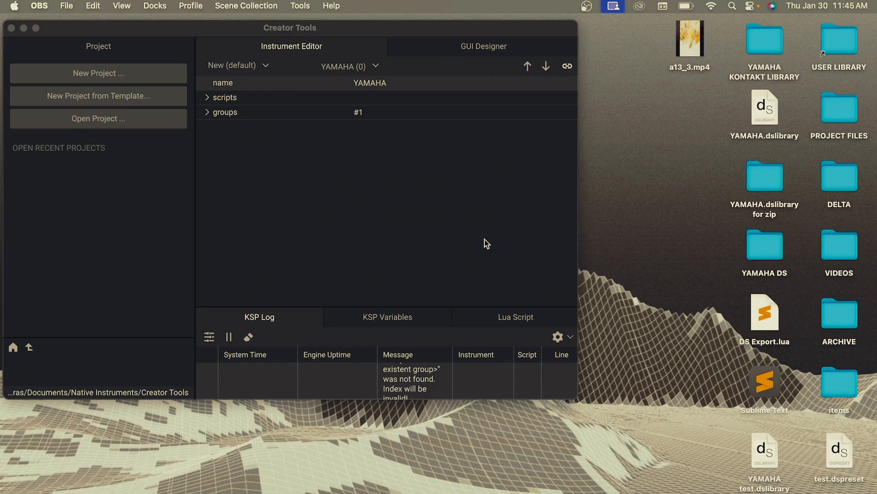
mouse_move(697, 240)
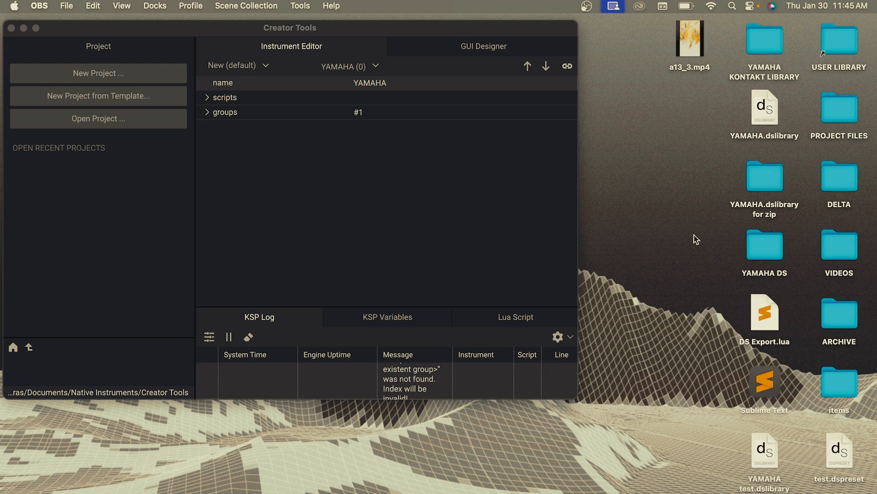
Step: Load DS Export.lua in the Lua Script panel and run it on the YAMAHA instrument
click(764, 311)
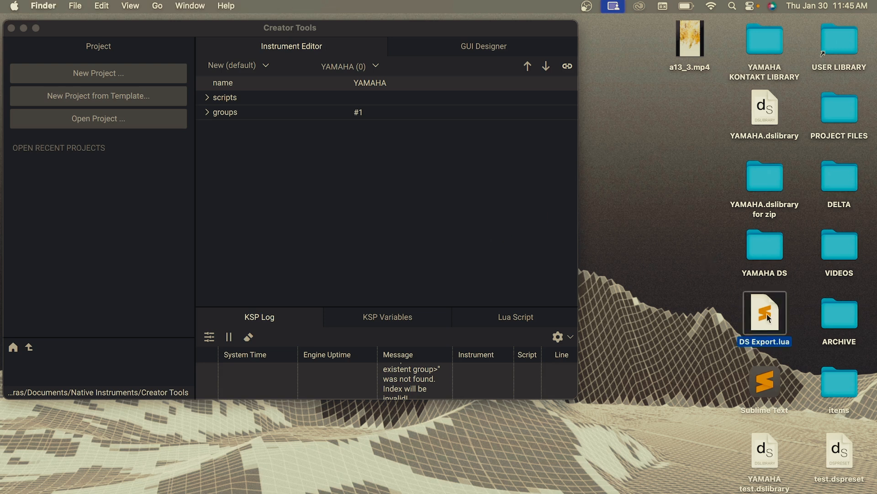
mouse_move(762, 317)
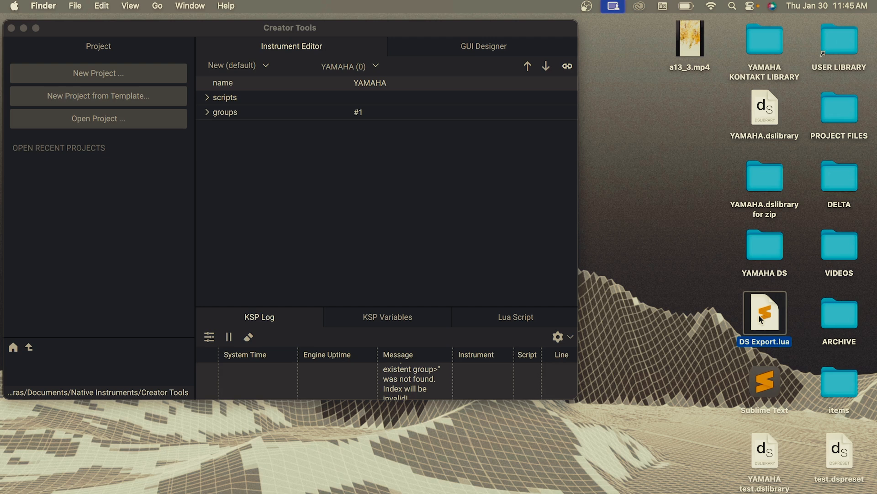
mouse_move(231, 43)
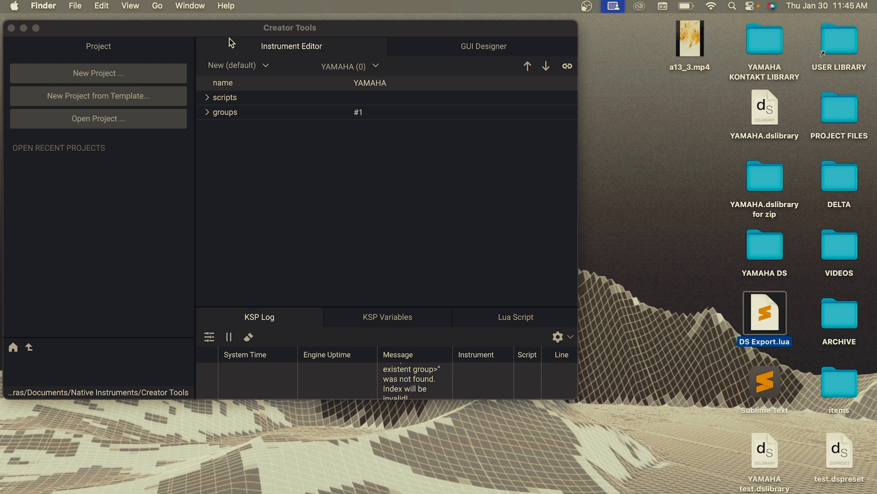
mouse_move(428, 438)
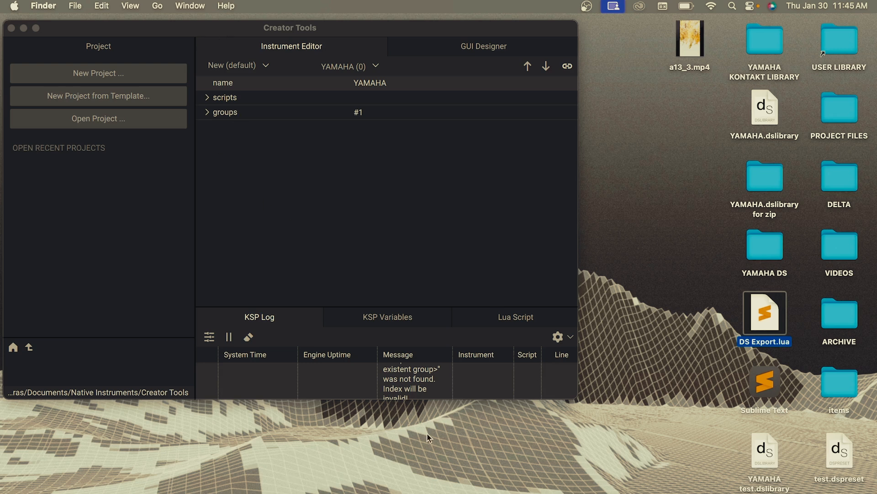
mouse_move(395, 442)
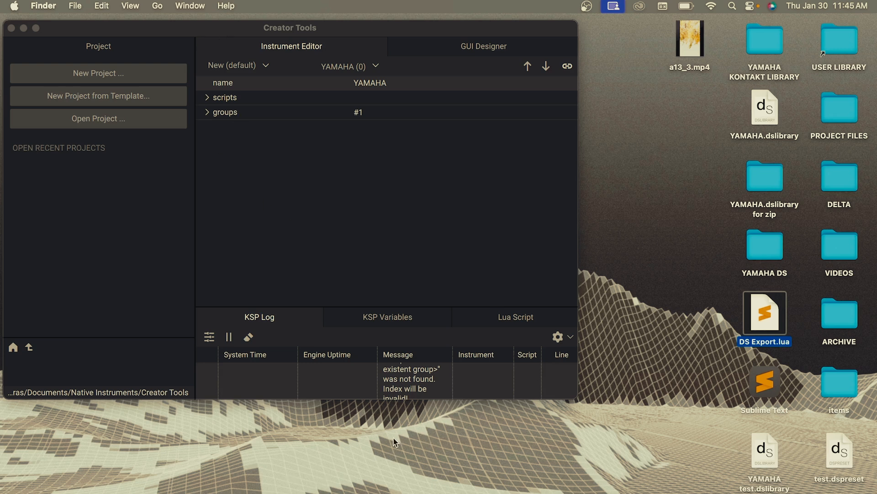
mouse_move(338, 473)
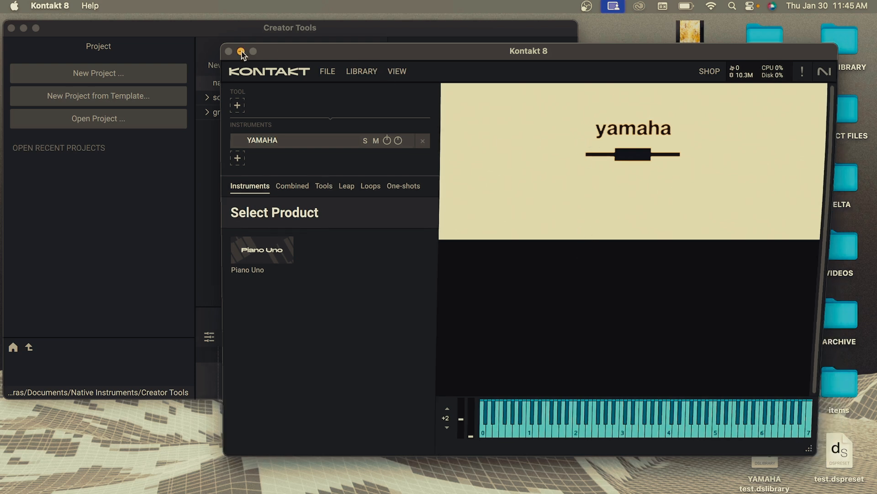
click(241, 51)
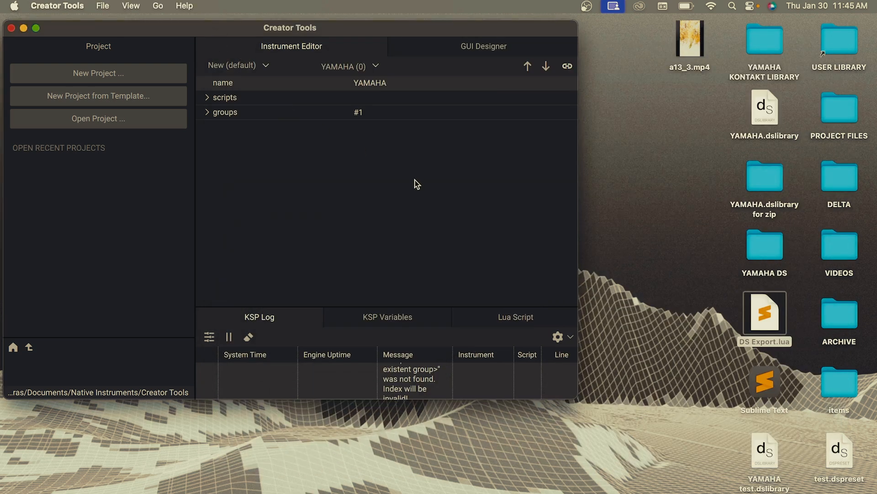
mouse_move(487, 317)
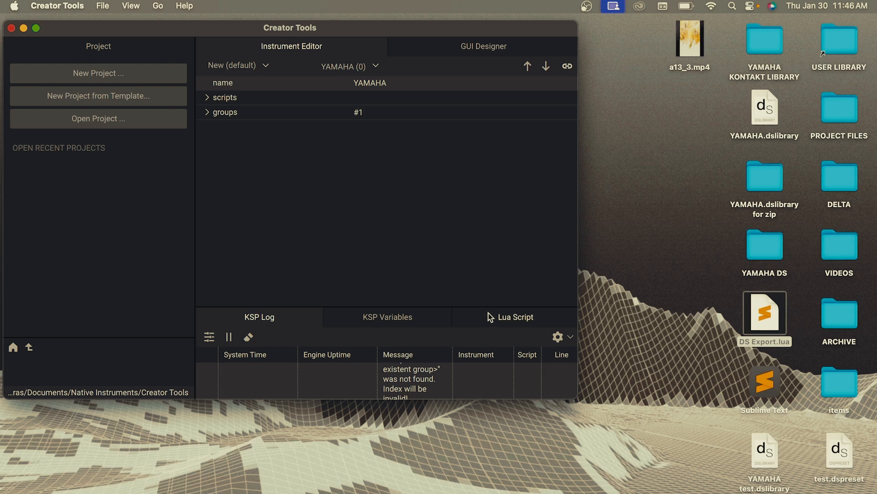
mouse_move(499, 322)
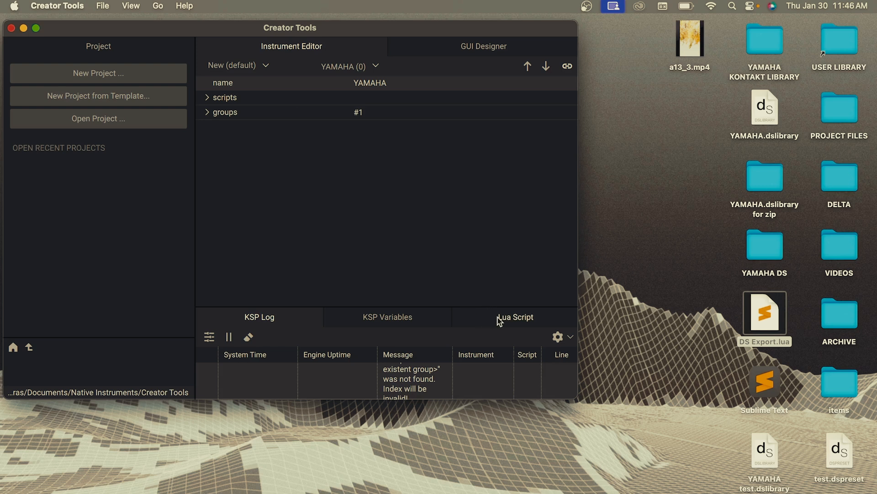
click(514, 317)
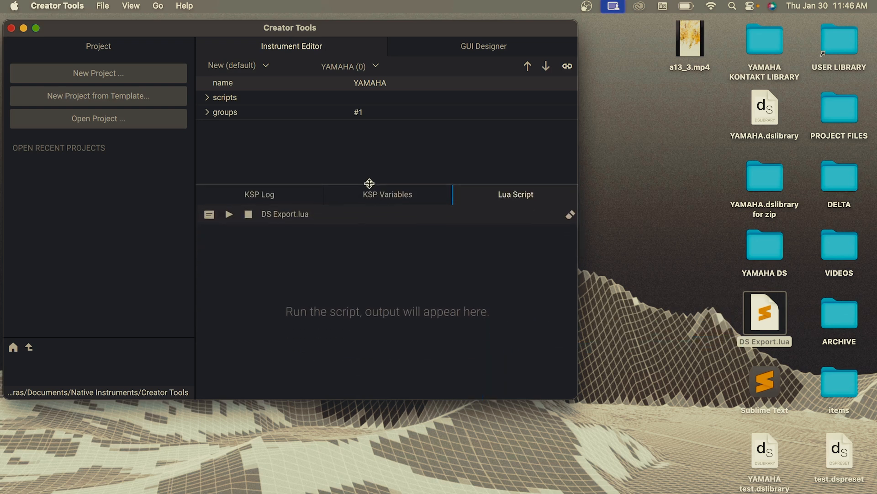
mouse_move(229, 214)
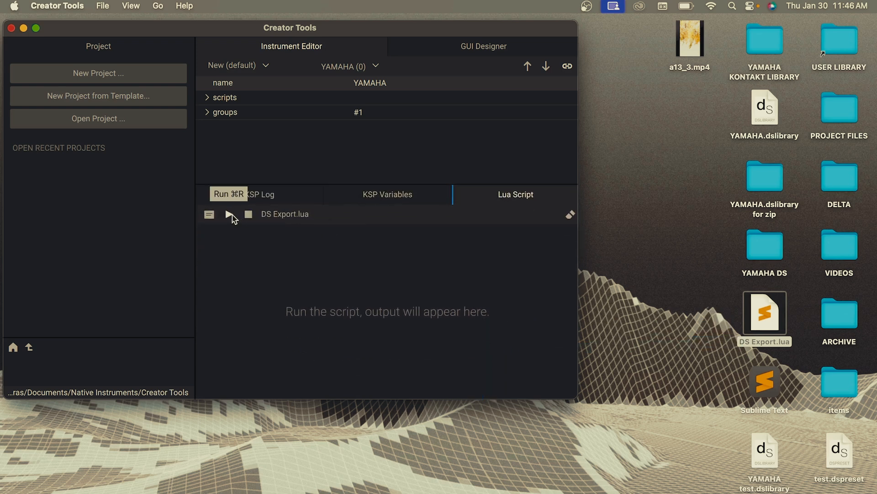
click(230, 214)
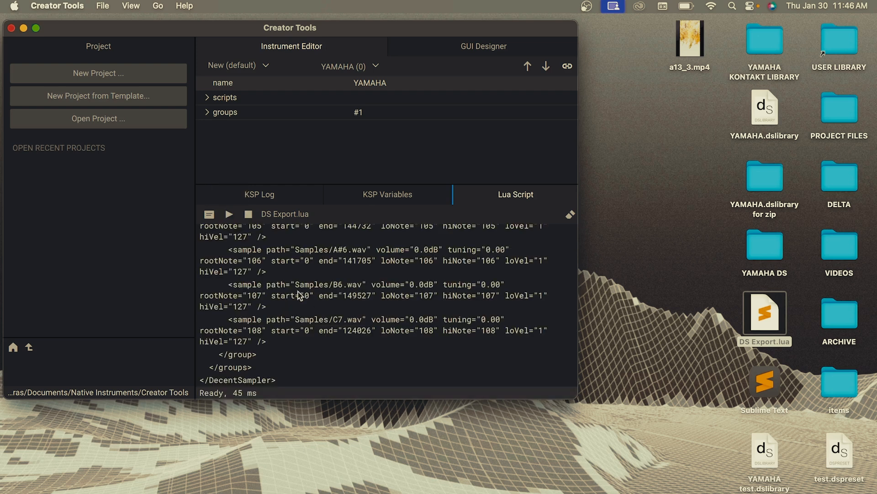
Step: Scroll through the generated DecentSampler XML sample-mapping output
scroll(up, 3)
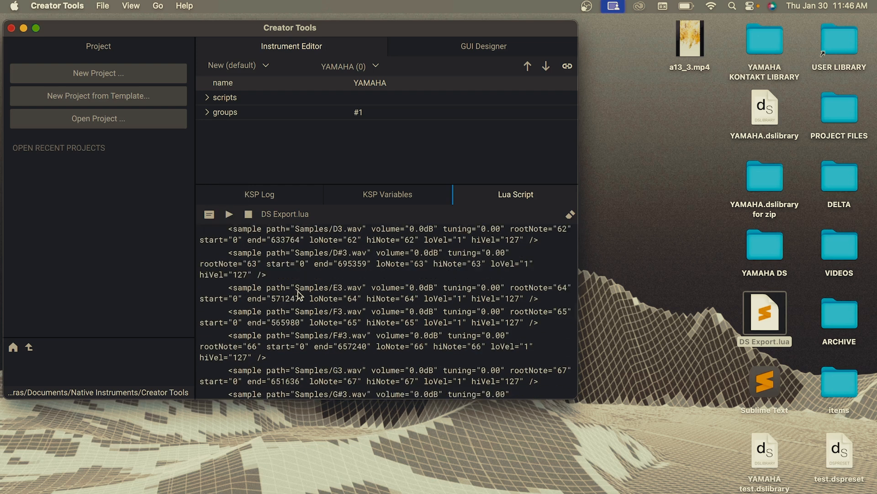
scroll(up, 3)
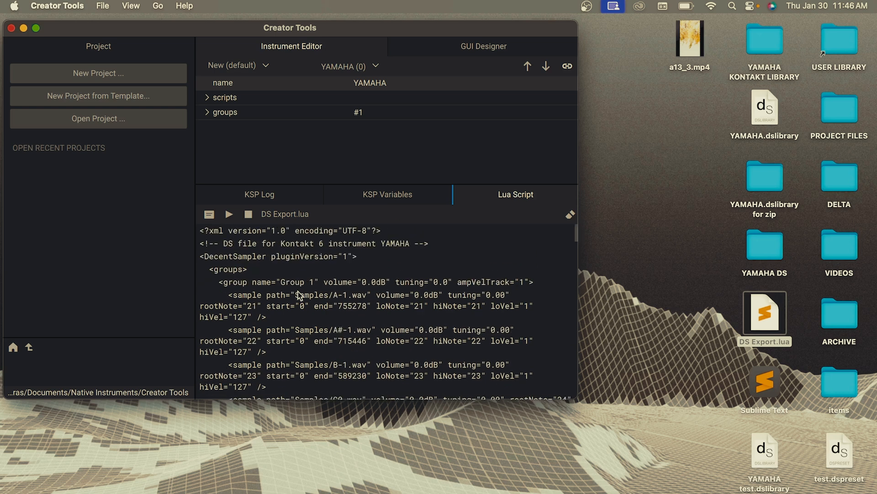
scroll(down, 3)
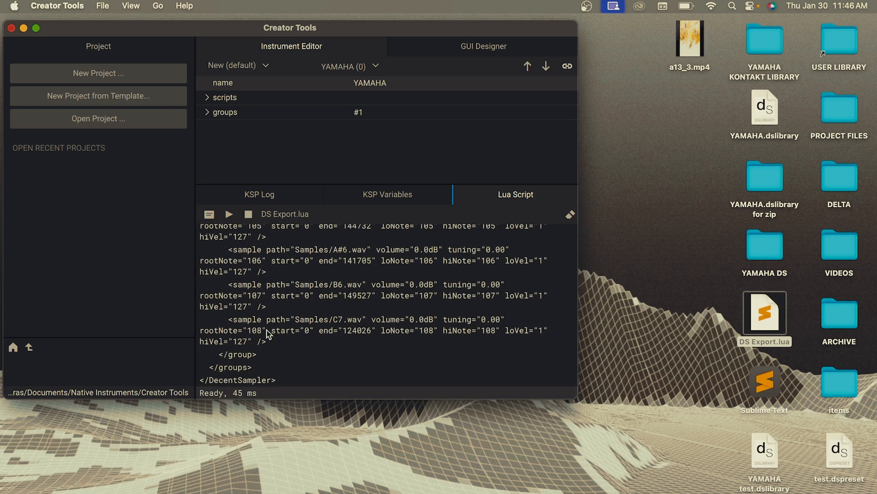
scroll(up, 3)
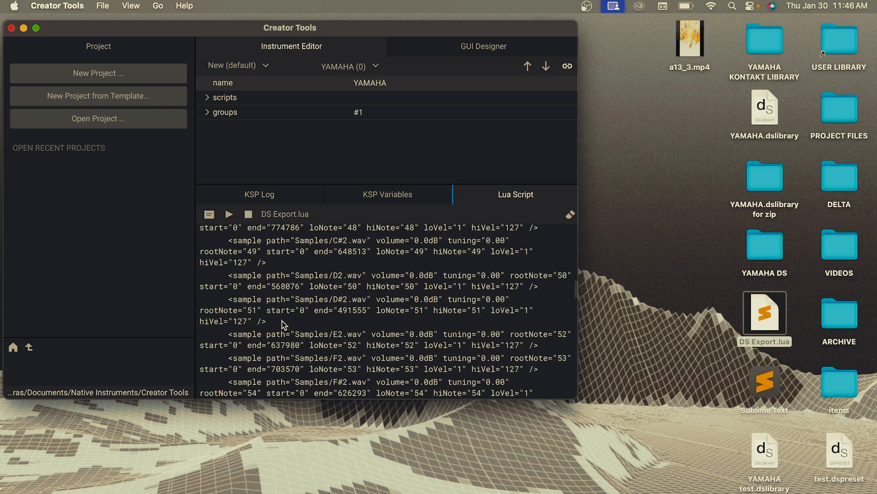
scroll(up, 3)
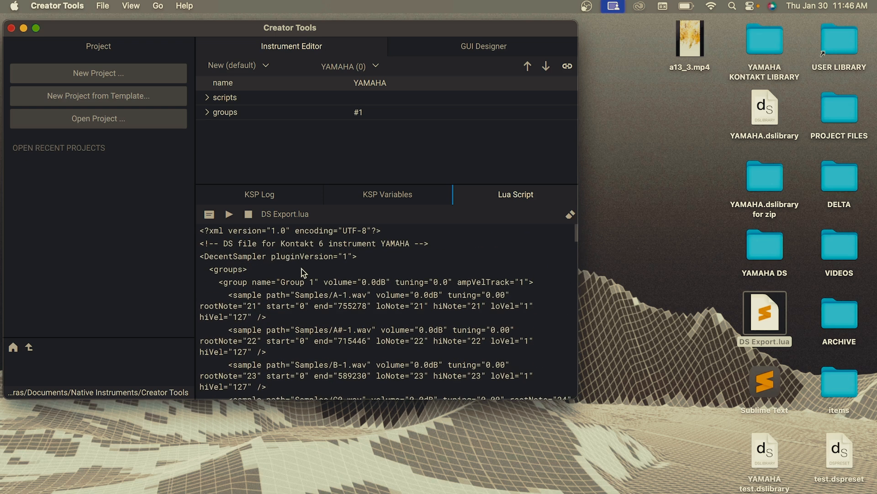
mouse_move(757, 392)
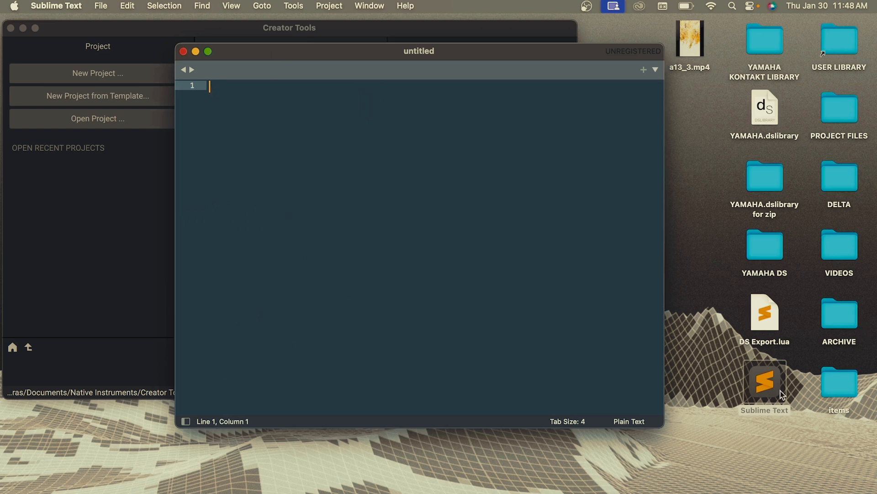
mouse_move(398, 246)
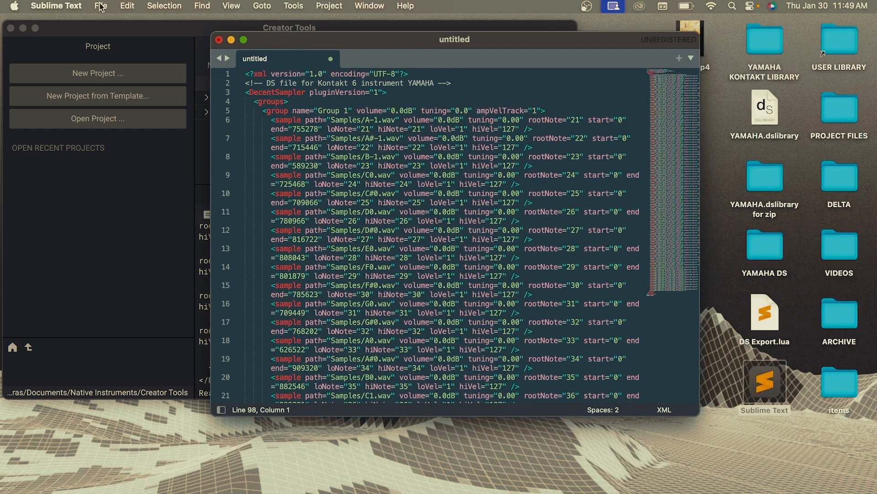
Step: Save the XML document to the Desktop as test.dspreset
click(101, 7)
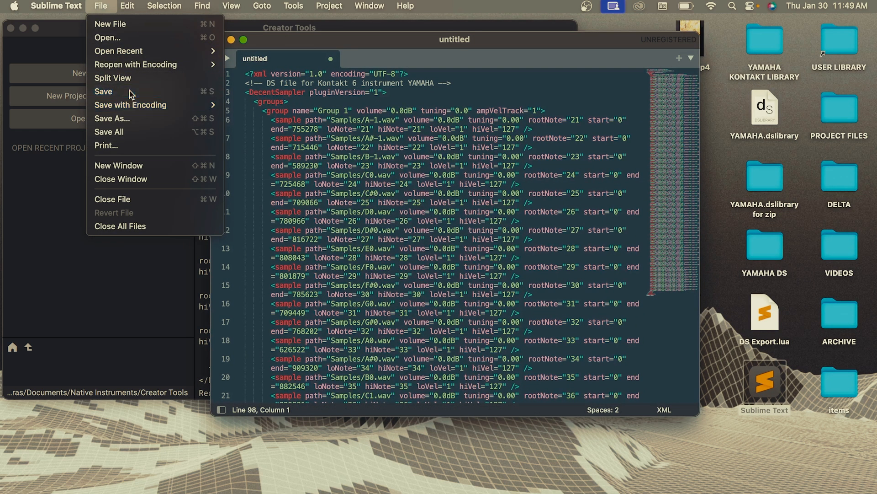
click(112, 118)
text(test.)
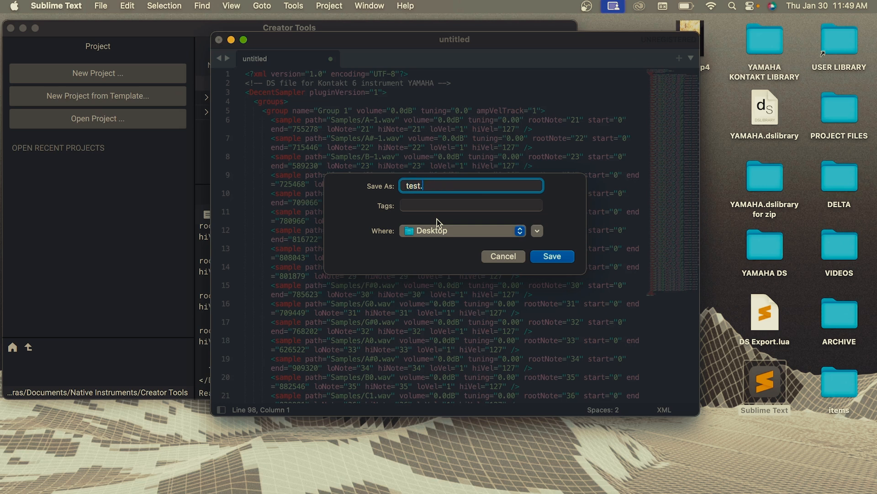
mouse_move(430, 181)
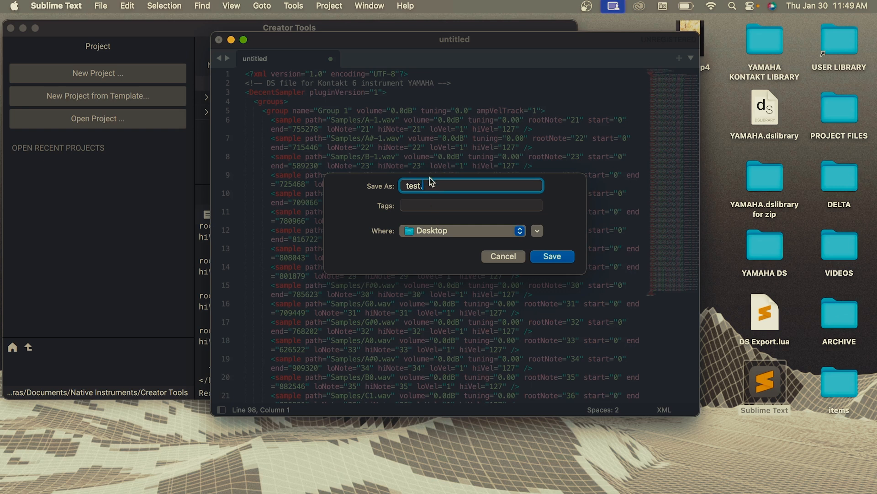
text(dspre)
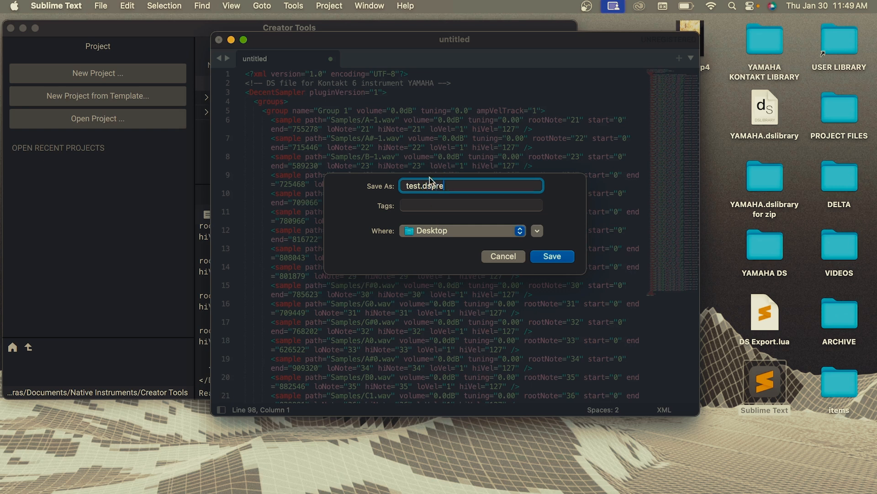
click(551, 256)
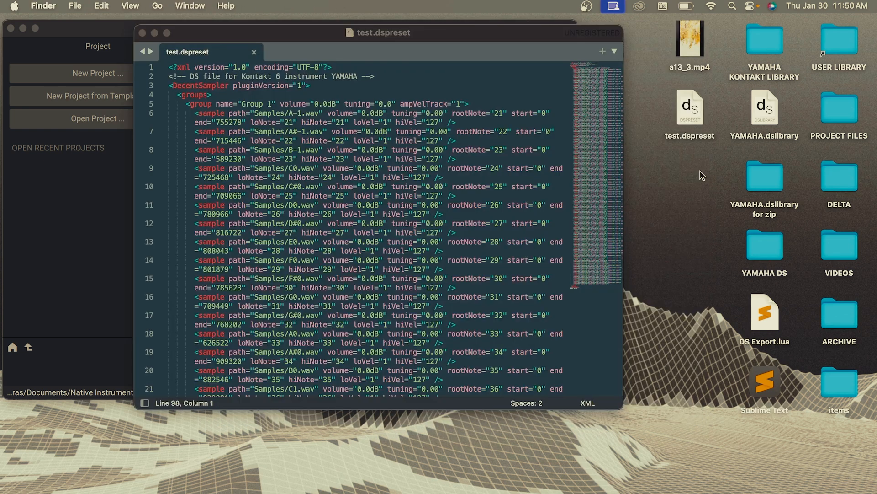
mouse_move(690, 104)
text(test yamaha)
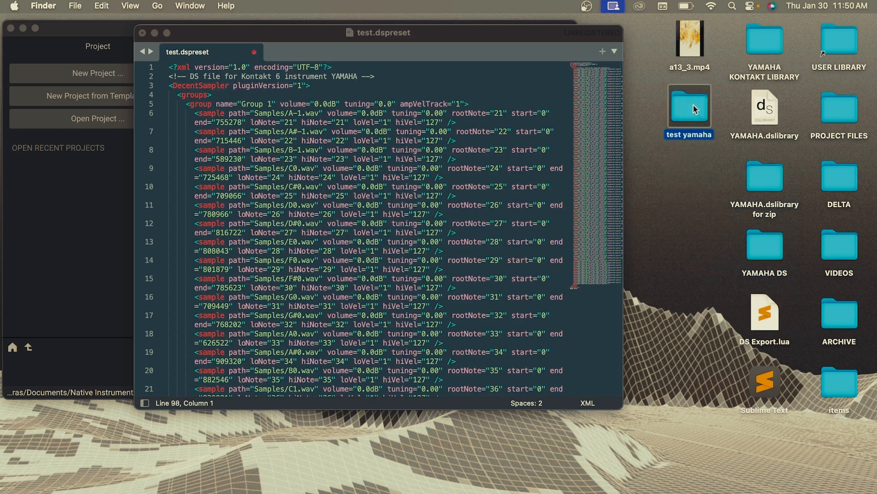
Step: Check that the test yamaha folder holds the preset and the samples folder of WAV files
double_click(689, 107)
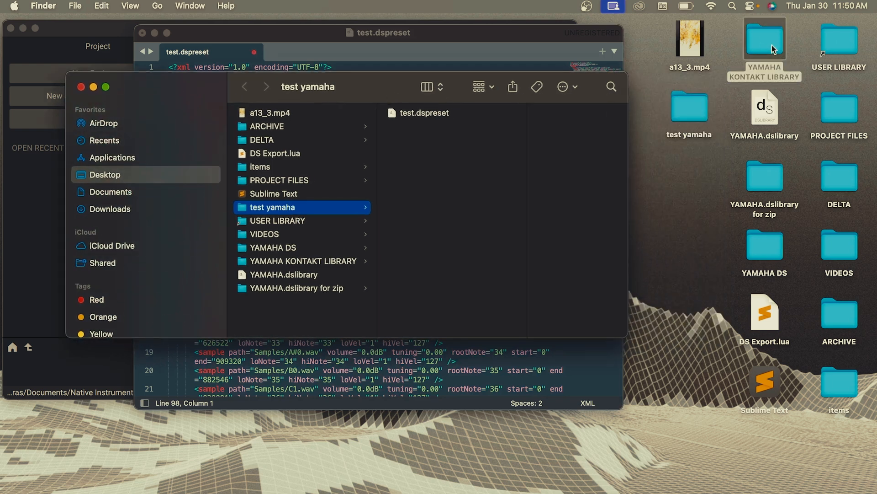
double_click(764, 40)
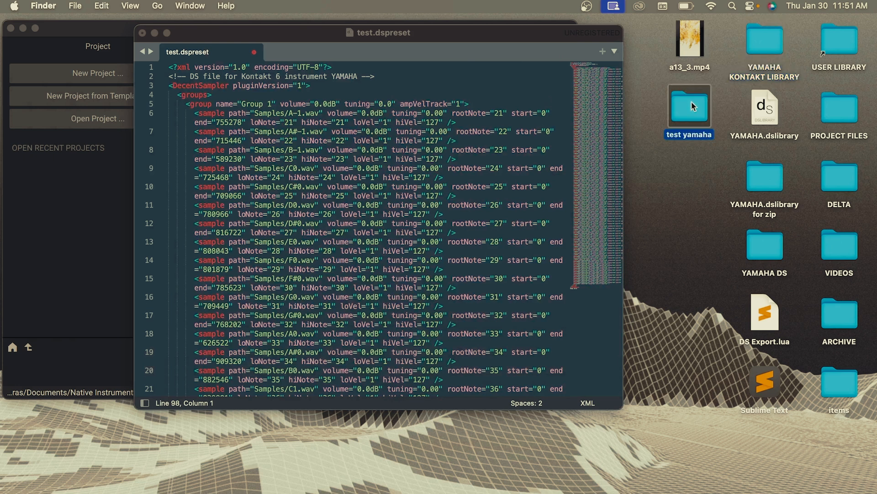
double_click(689, 106)
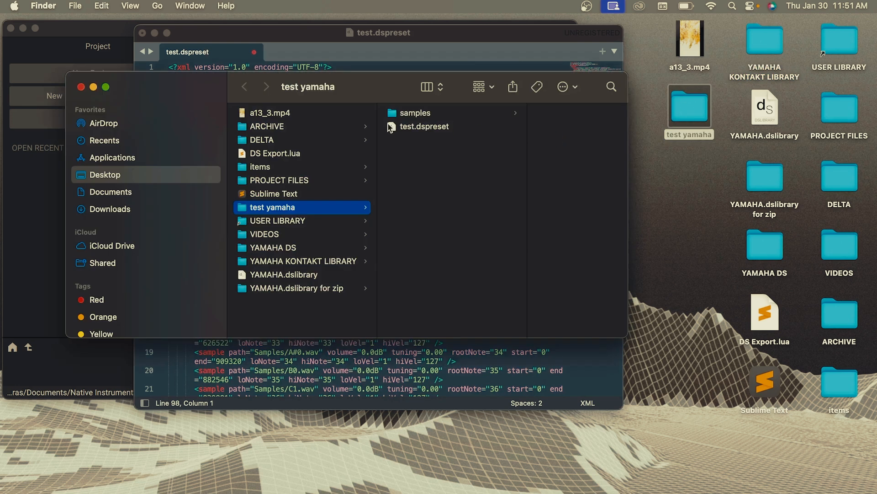
click(416, 112)
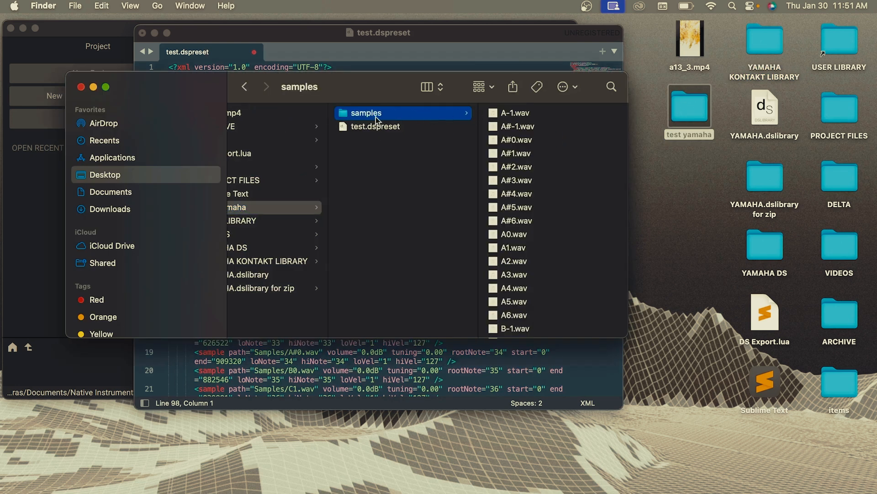
Step: Compress the test yamaha folder and rename the zip to test yamaha.dslibrary
right_click(689, 106)
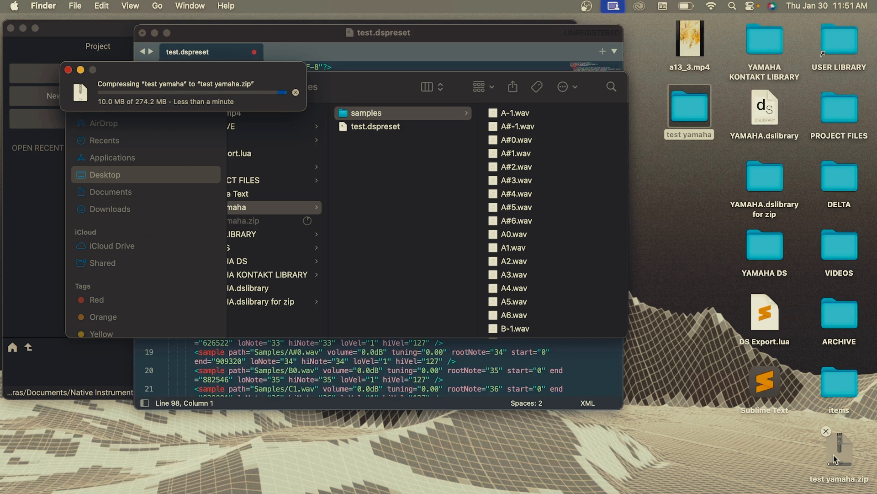
right_click(689, 176)
text(dslibrary)
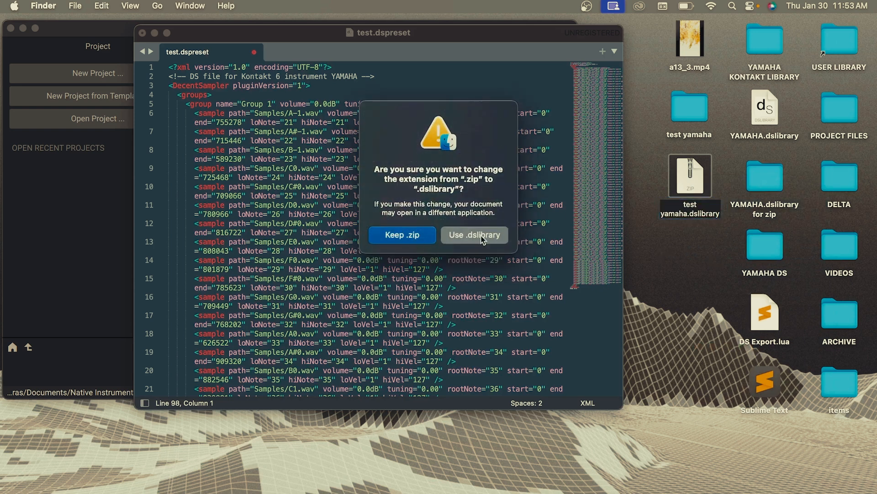
click(473, 235)
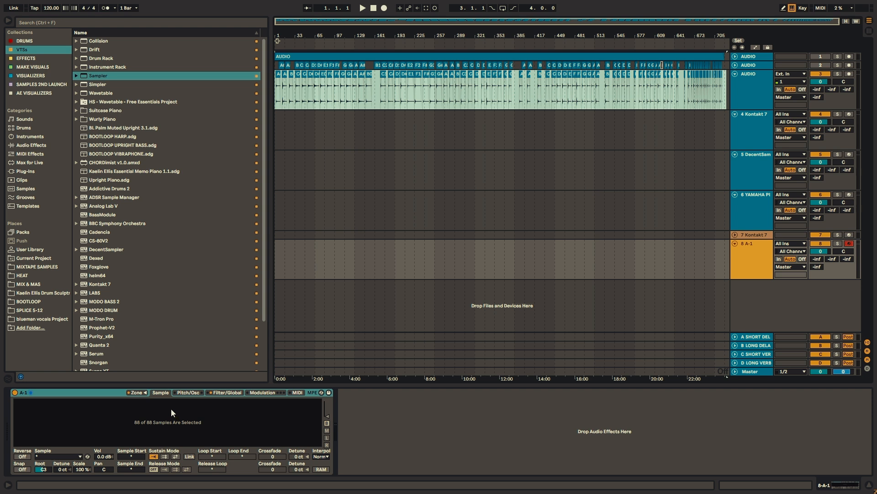
mouse_move(172, 409)
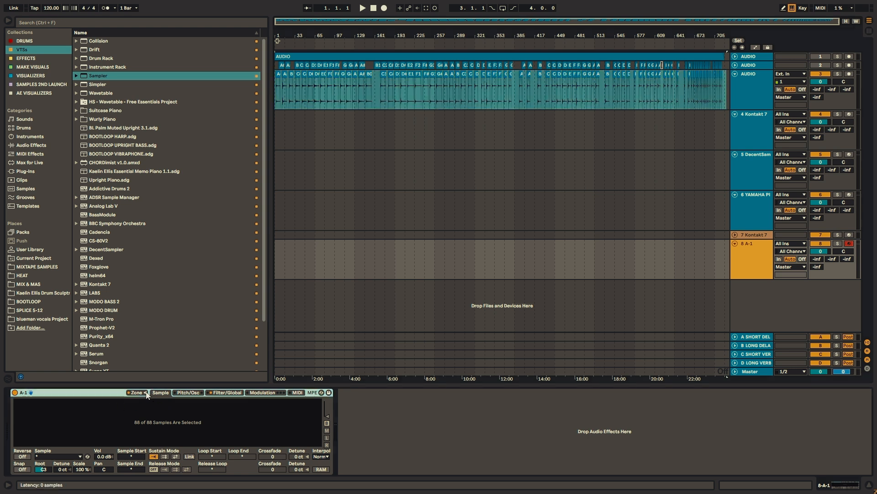
Step: Show the Zone editor of the Sampler on track A-1
click(135, 392)
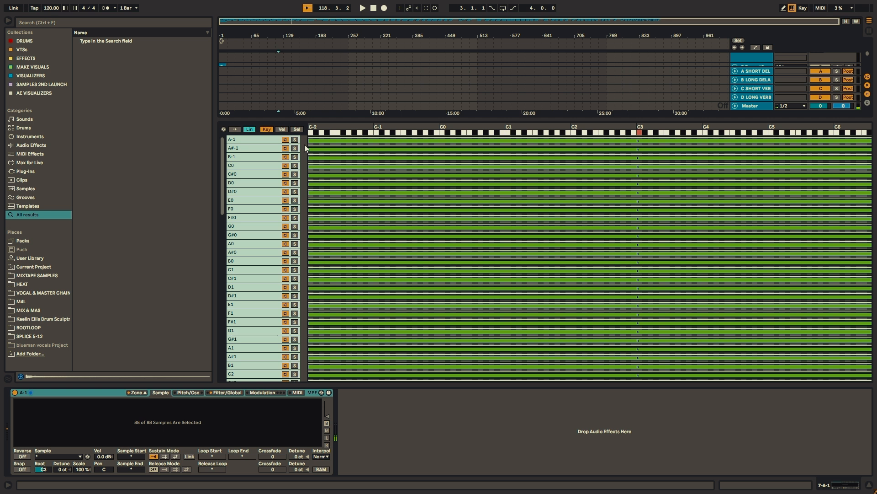
mouse_move(311, 139)
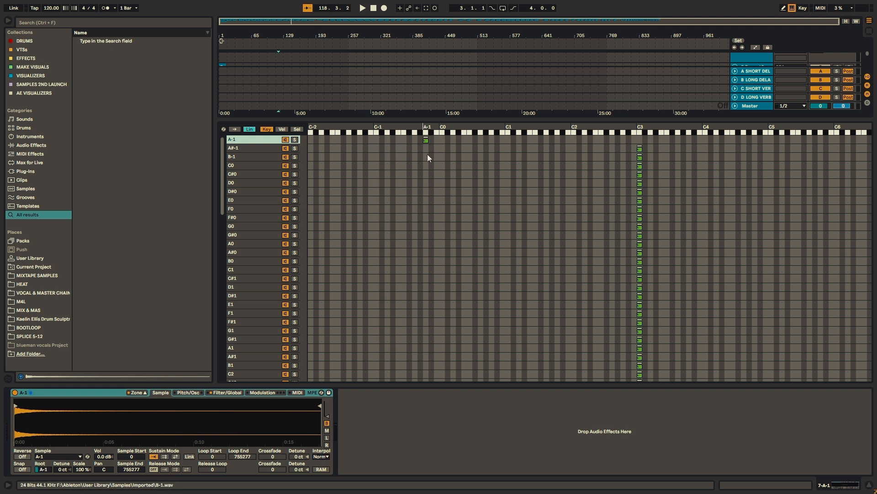
Step: Distribute the Sampler's 88 piano sample zones equally so each sample gets its own key
scroll(down, 3)
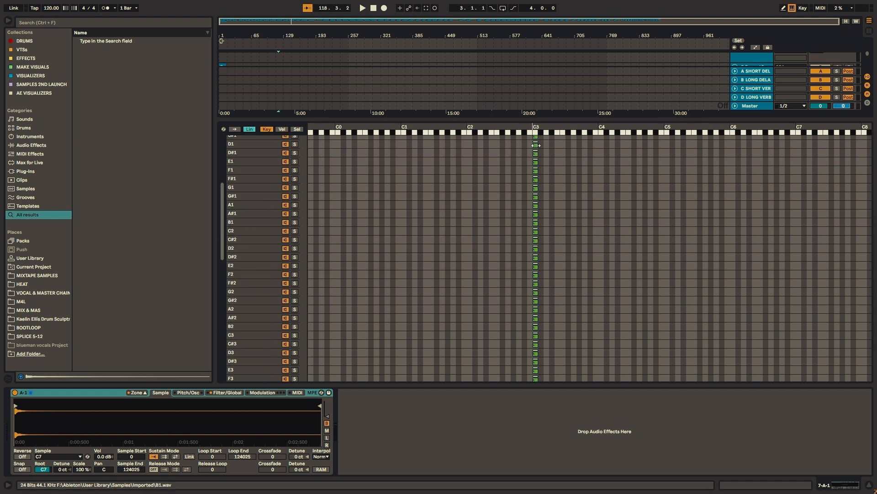
right_click(534, 147)
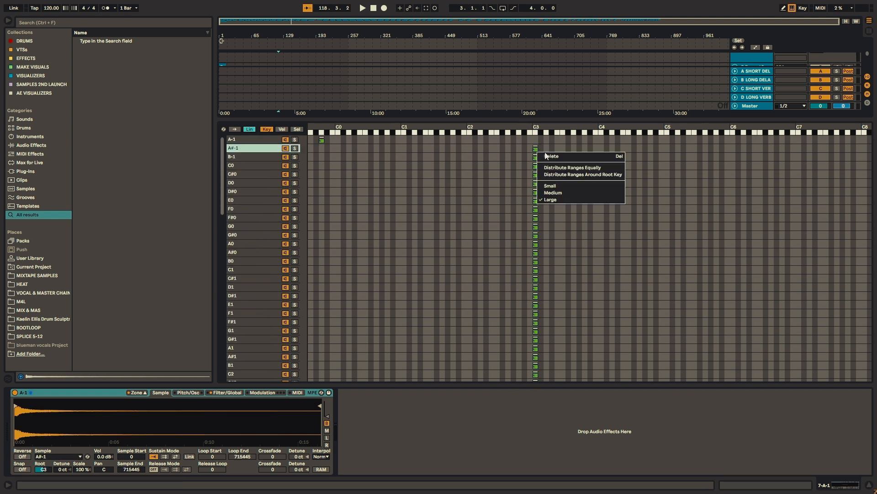
mouse_move(570, 167)
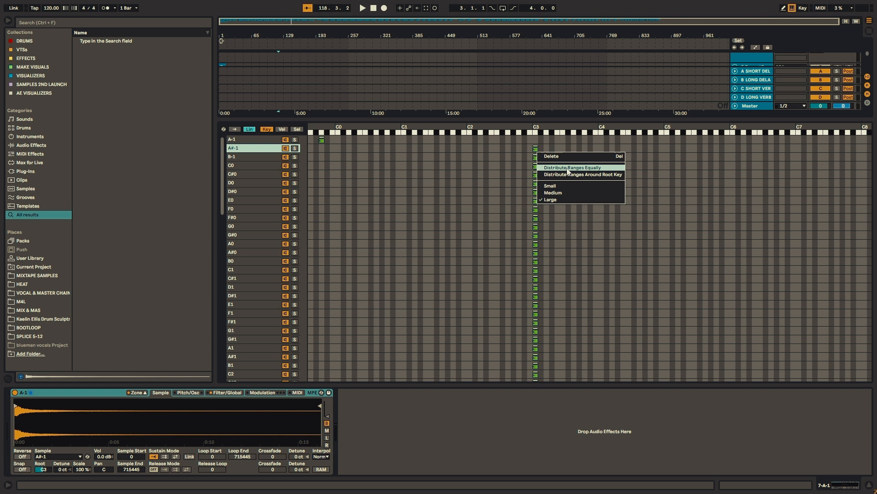
click(571, 168)
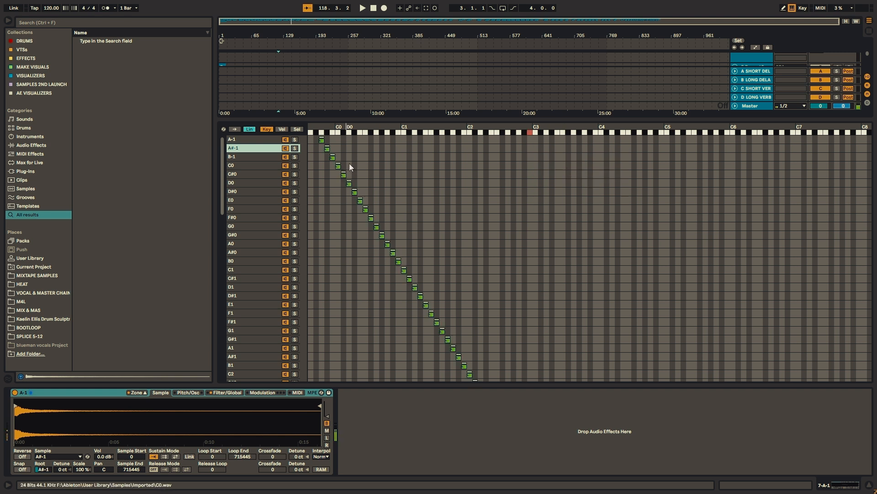
scroll(down, 3)
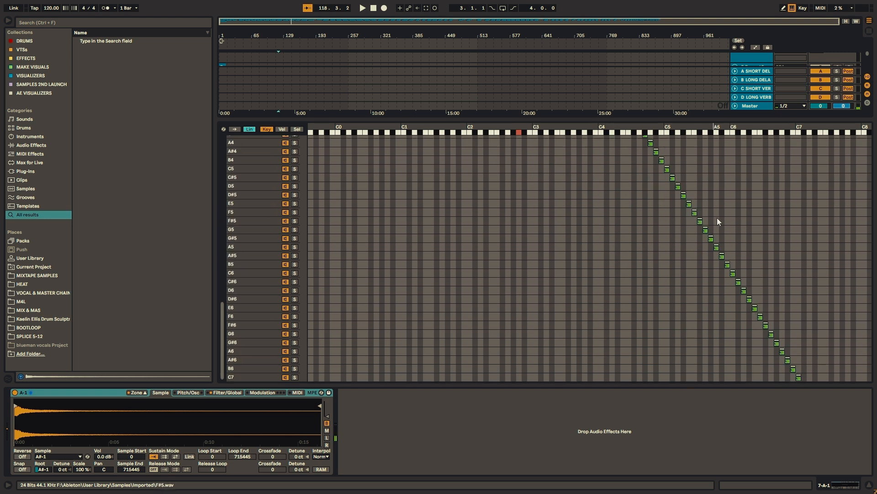
scroll(down, 3)
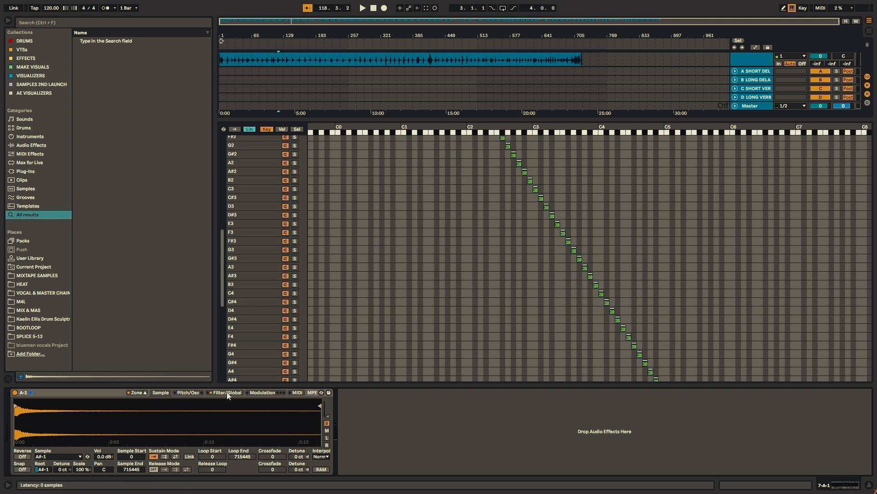
click(226, 392)
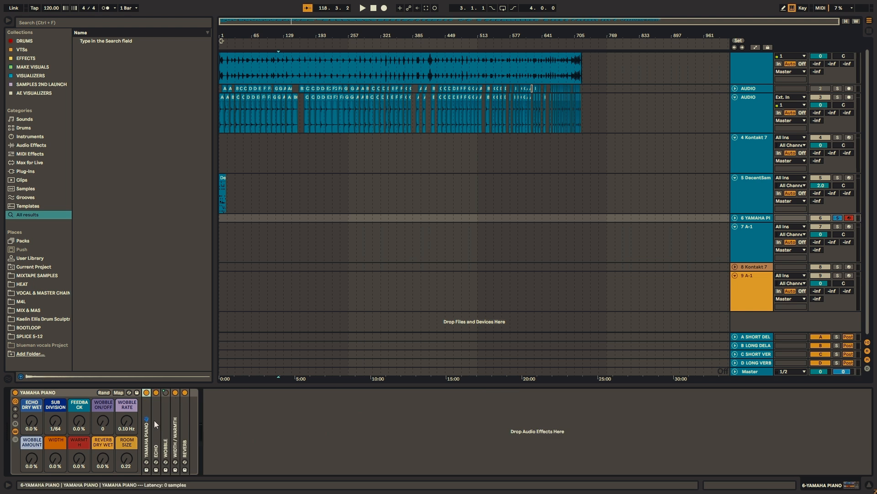
Step: Expand the Echo device in the YAMAHA PIANO rack to reveal its delay settings
click(137, 392)
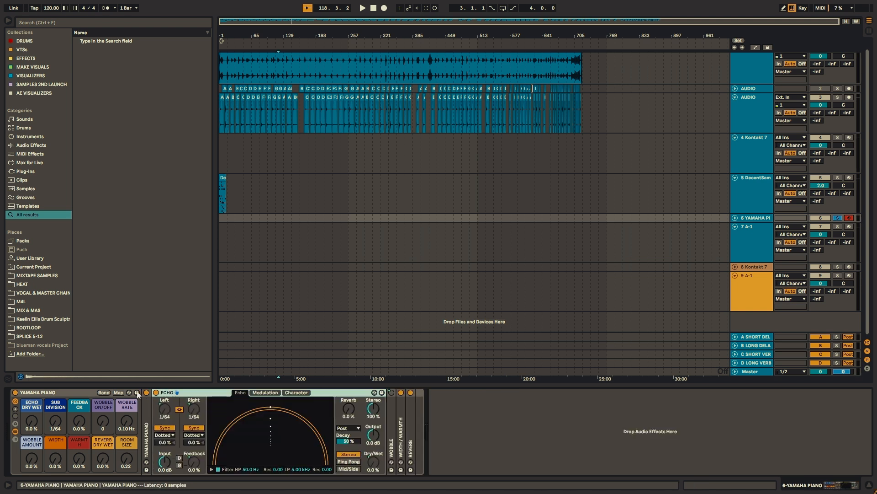